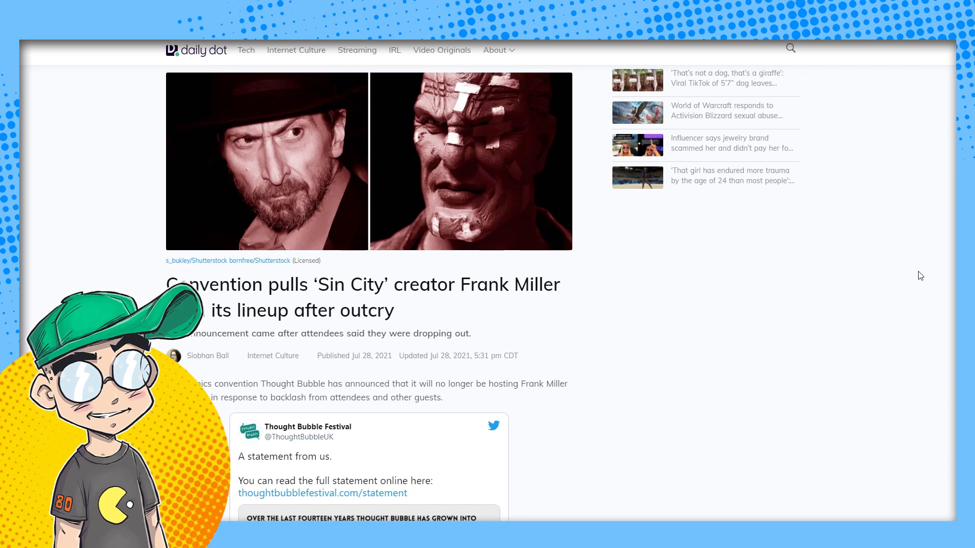
mouse_move(920, 236)
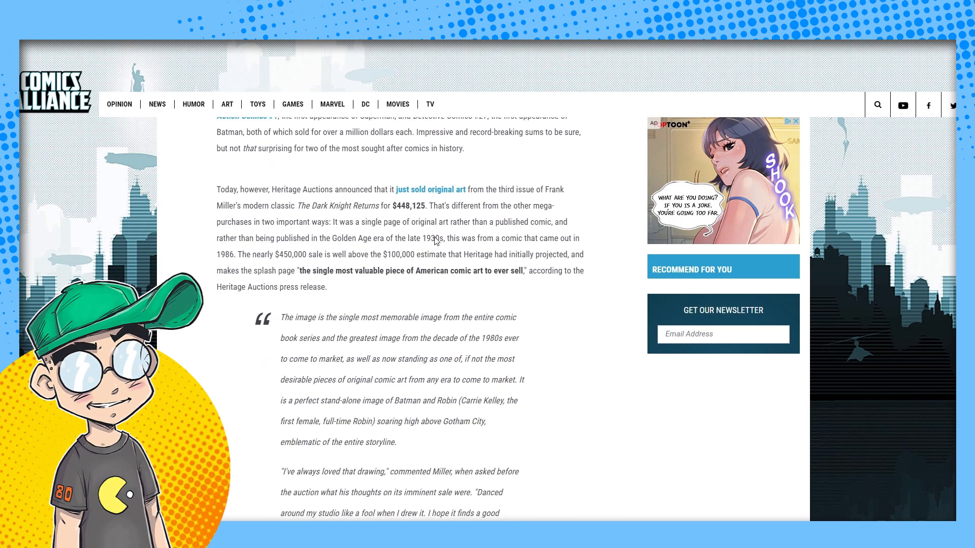
Step: Follow the 'just sold original art' link to the Heritage Auctions Dark Knight #3 splash page lot
left_click(431, 188)
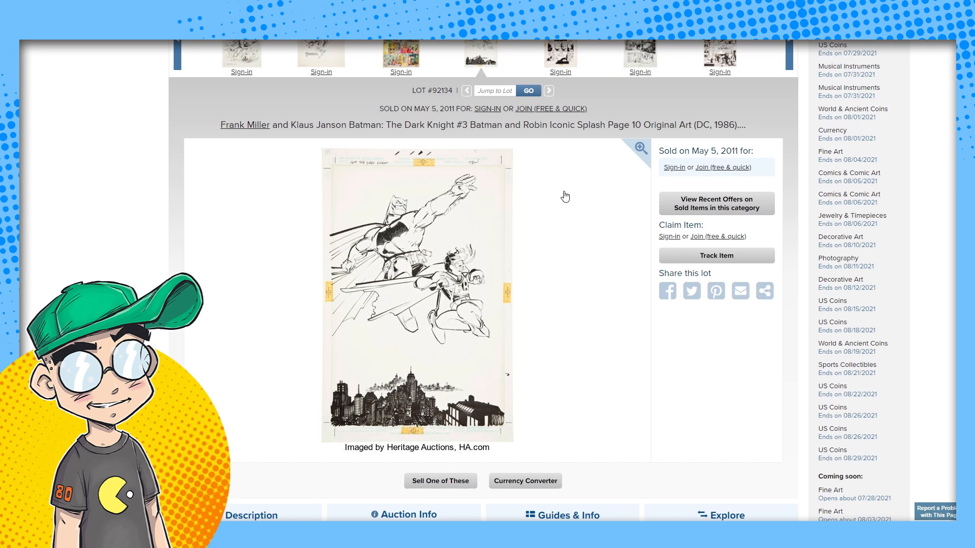
mouse_move(375, 310)
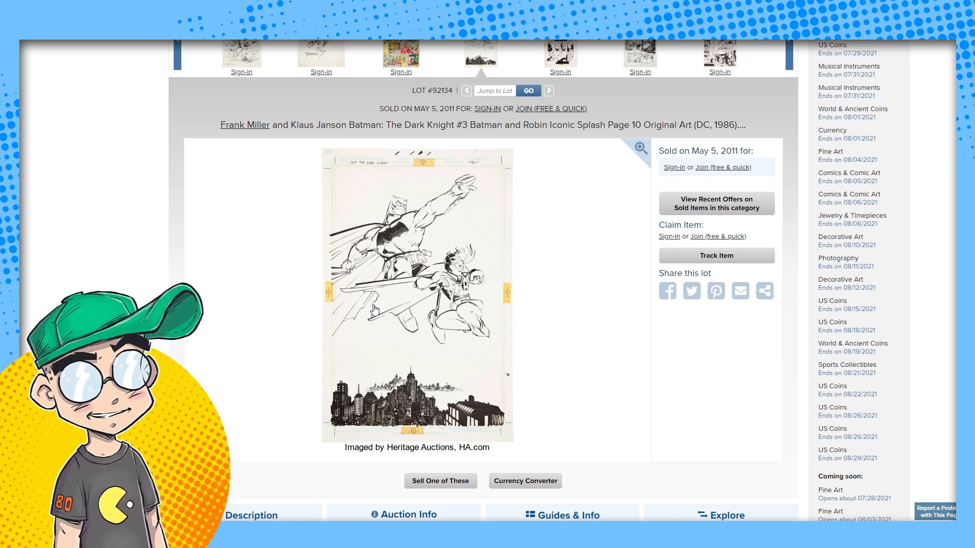
mouse_move(397, 317)
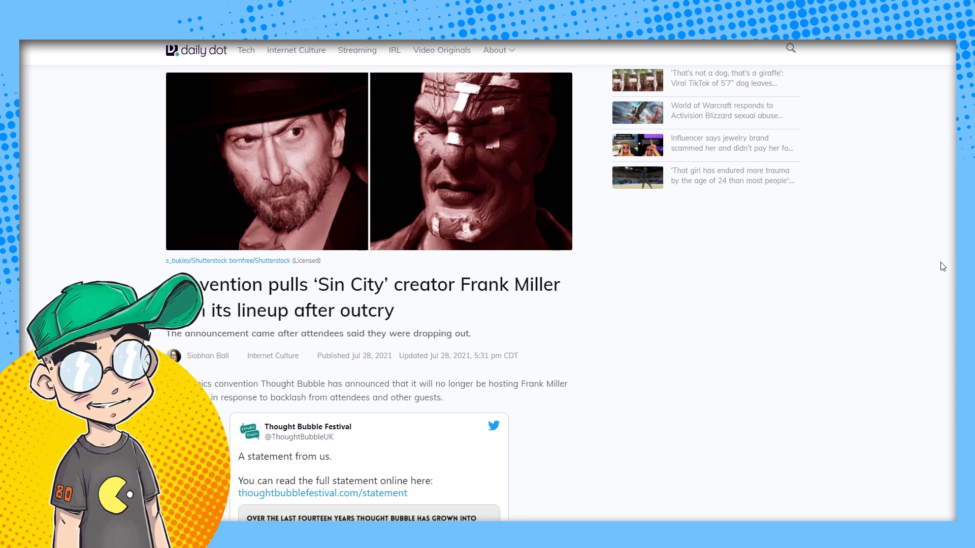
mouse_move(772, 313)
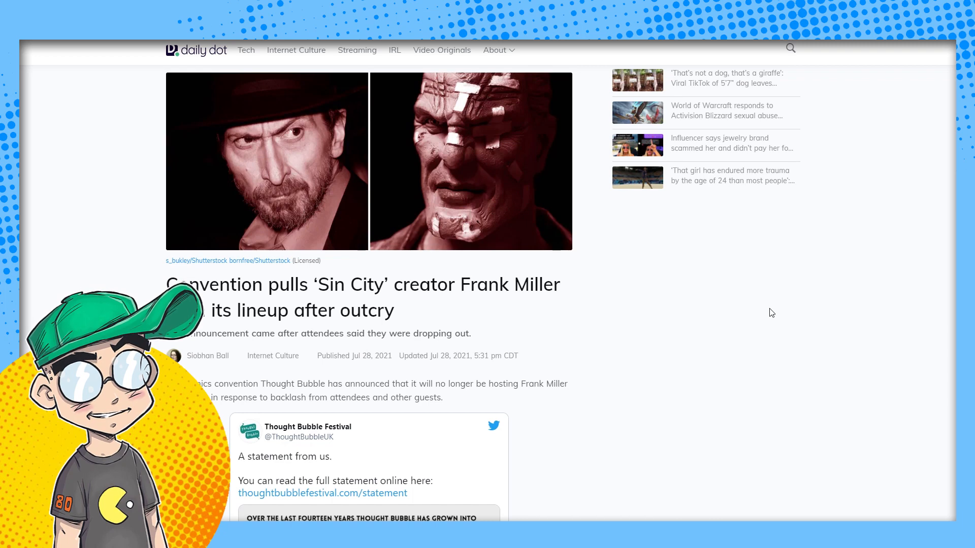
Step: Scroll the article down to Thought Bubble Festival's tweet stating Frank Miller will not attend
scroll("down", 3)
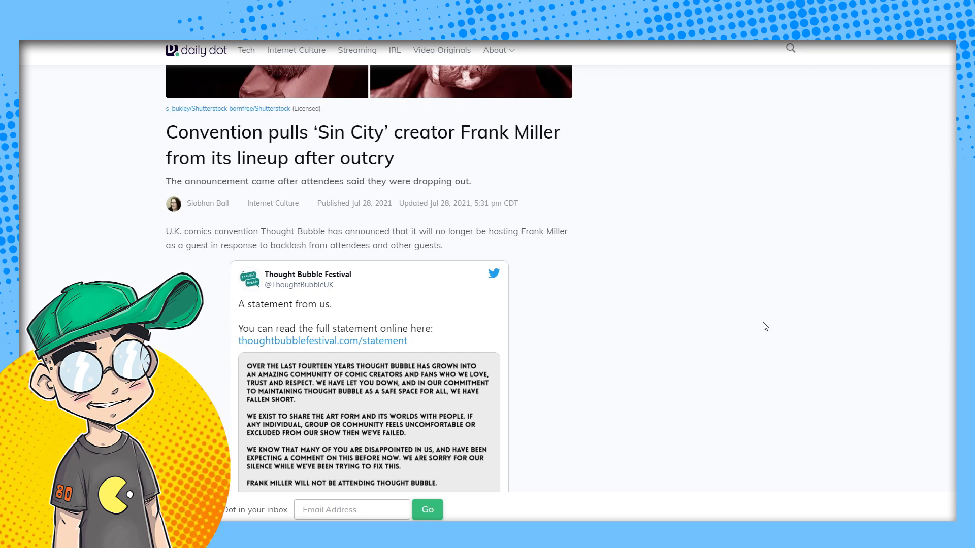
scroll("down", 3)
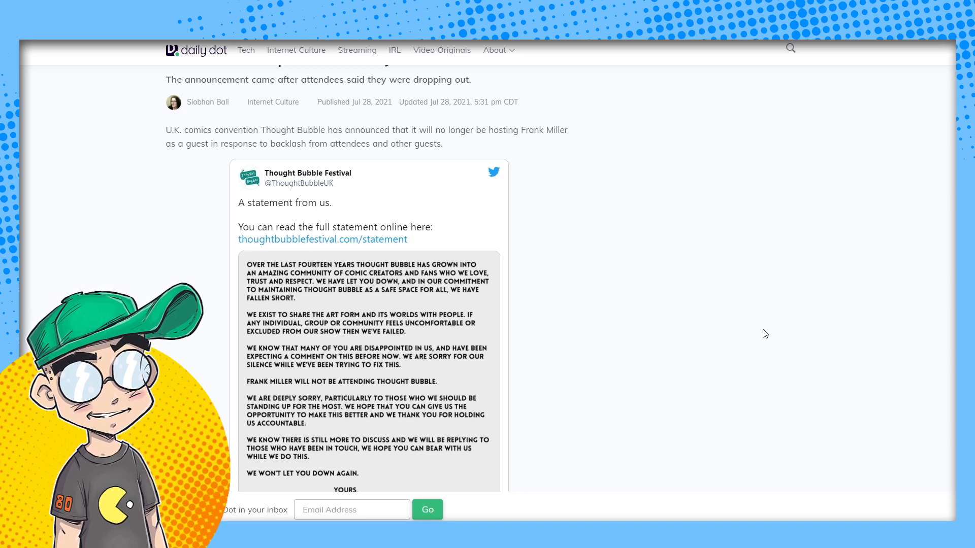
Step: Scroll down so the full statement image, through the Team Thought Bubble sign-off, is visible
scroll("down", 3)
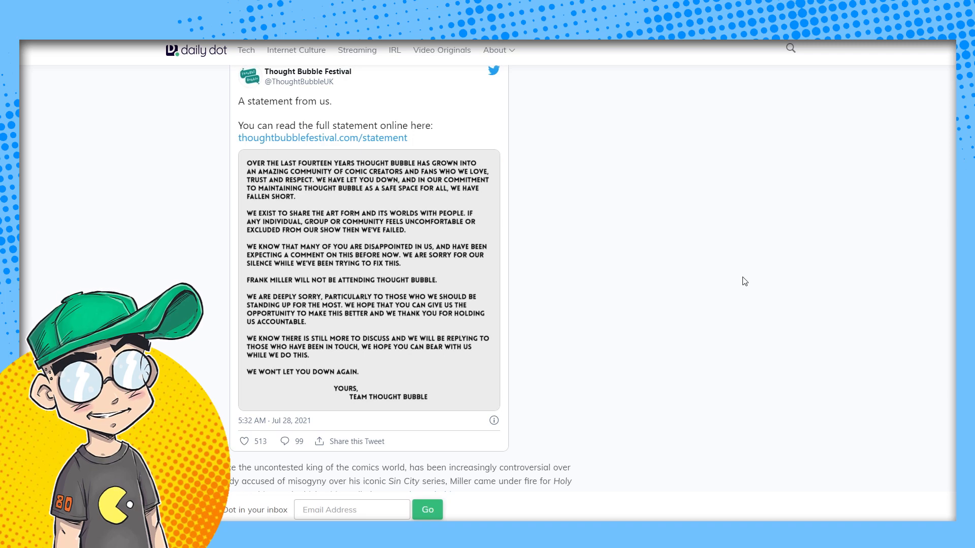
scroll("down", 3)
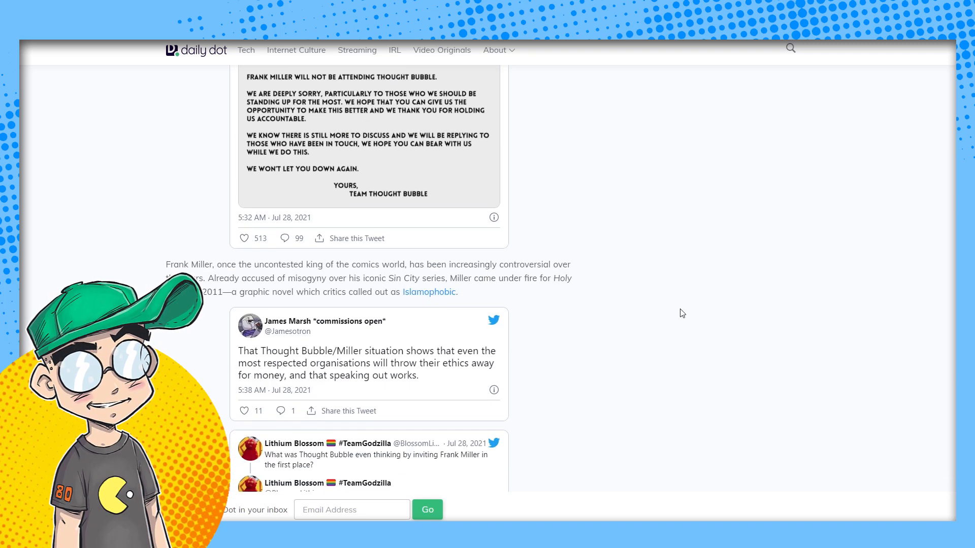
scroll("down", 3)
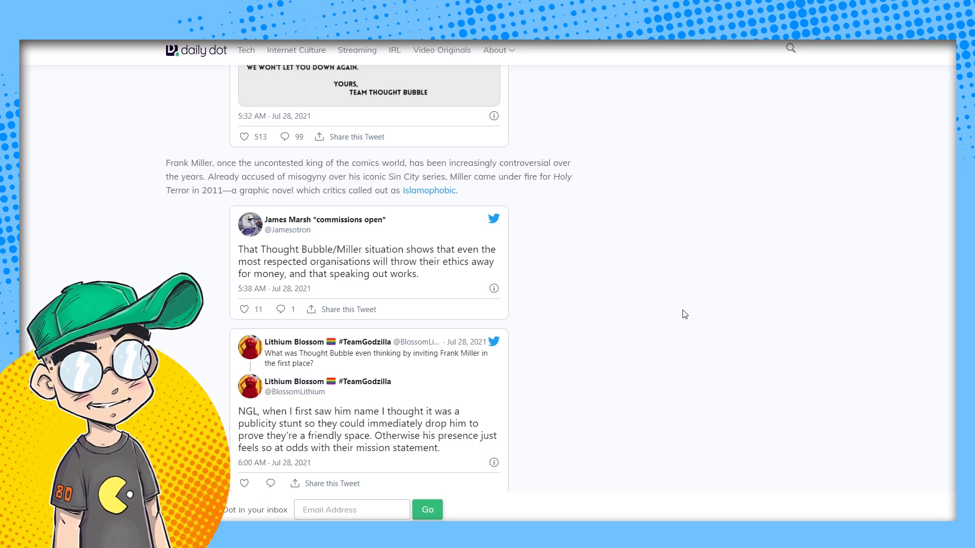
scroll("down", 3)
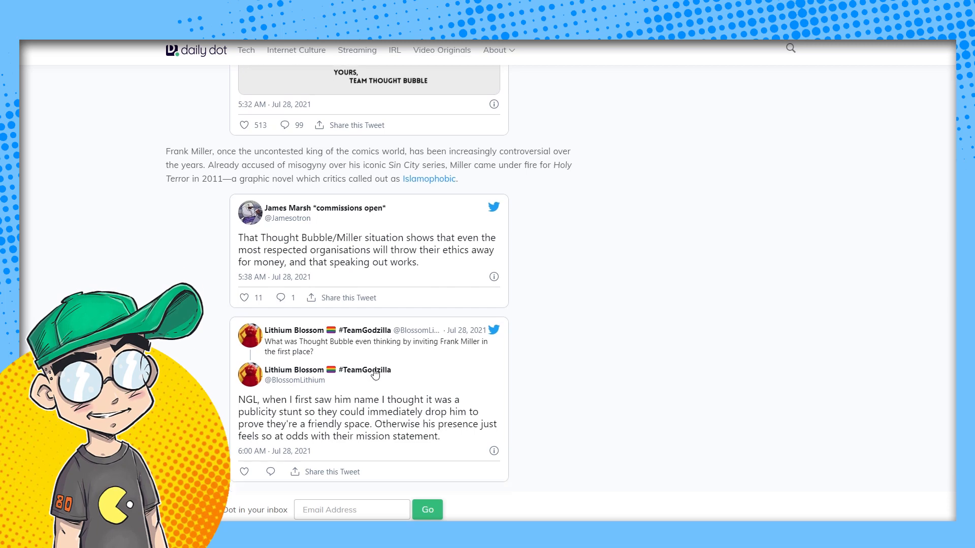
scroll("down", 3)
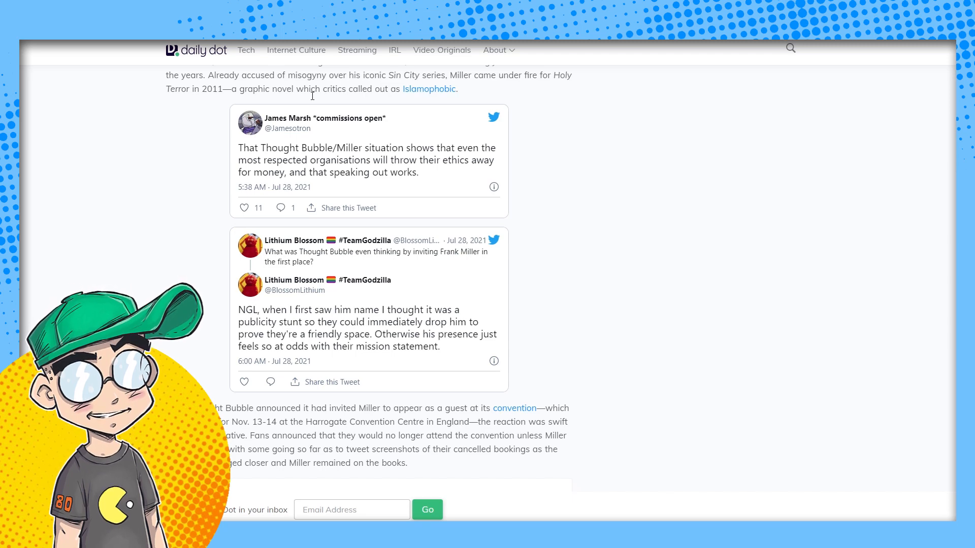
mouse_move(681, 236)
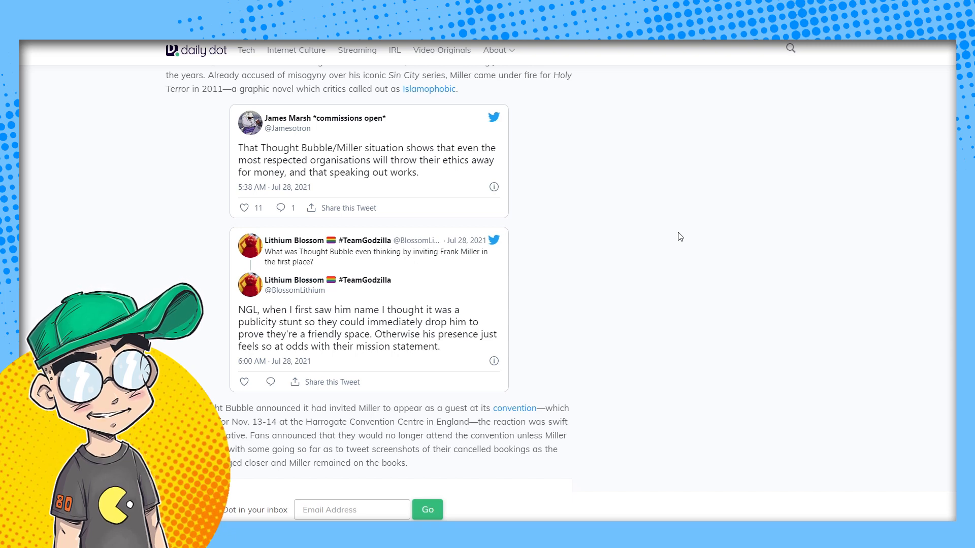
Step: Scroll down to James Leech's cancellation quote and Hamish Steele's tweet urging reconsideration
scroll("down", 3)
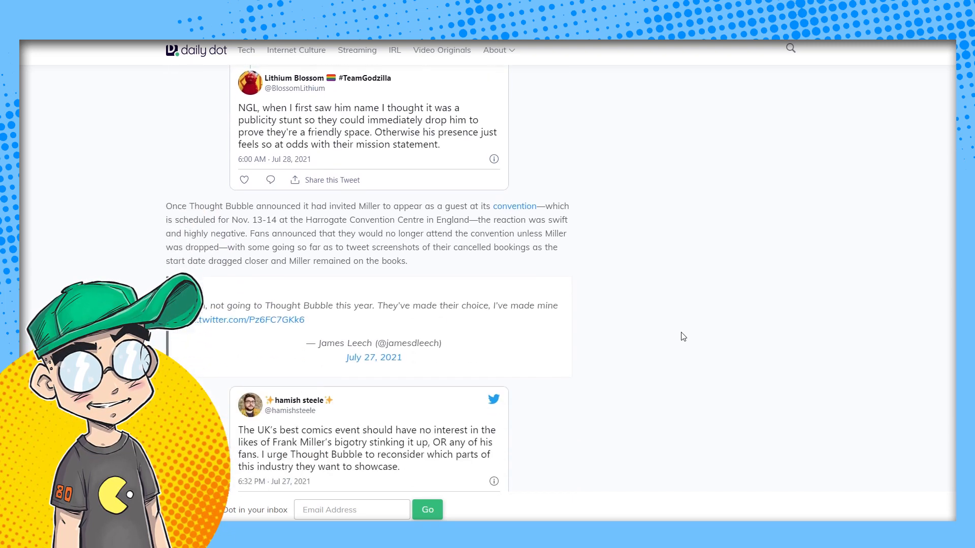
scroll("down", 3)
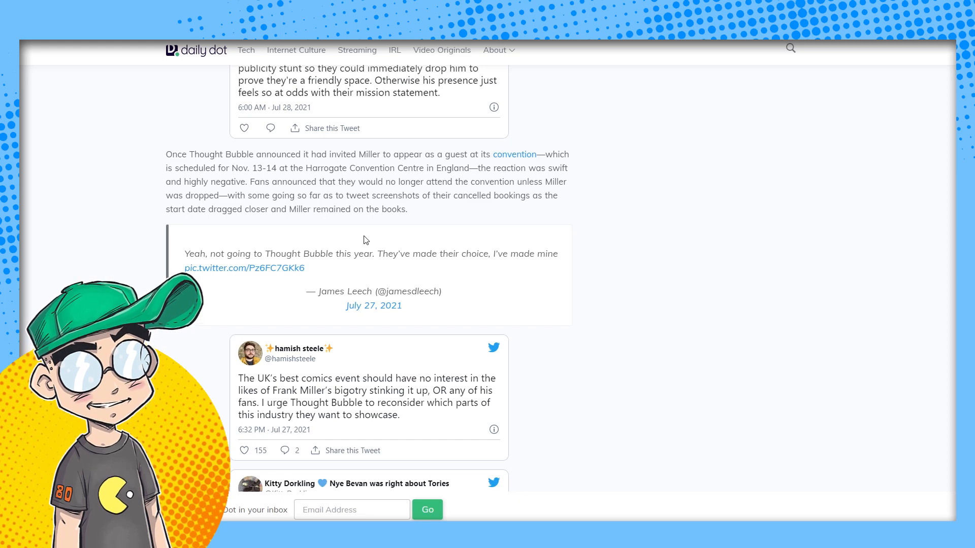
mouse_move(509, 318)
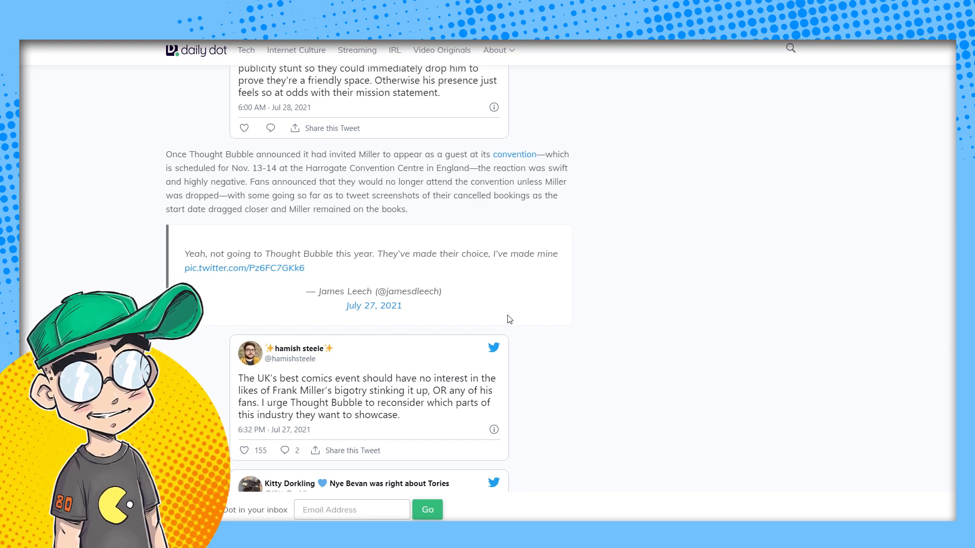
mouse_move(285, 274)
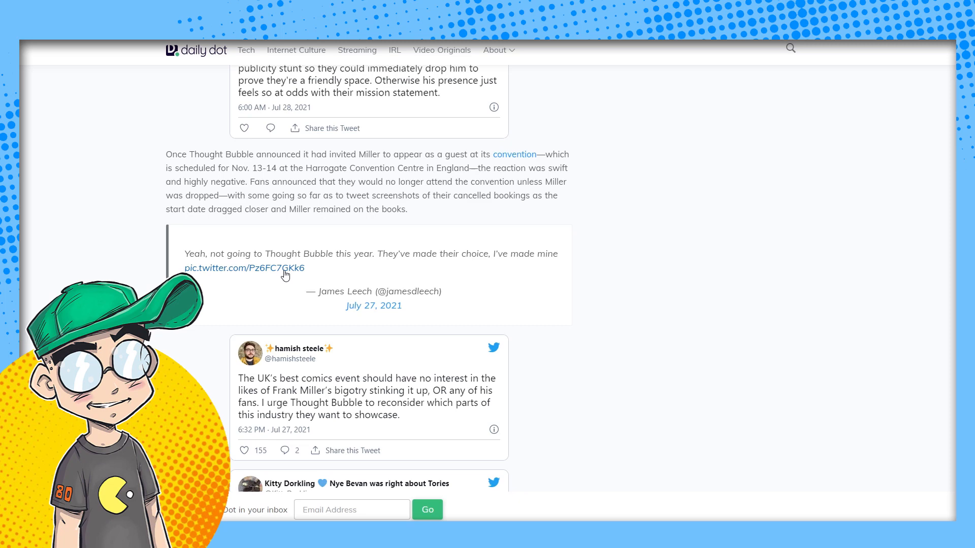
Step: Scroll down to Kitty Dorkling's 'hard pass' tweet and the creators announcing withdrawals
scroll("down", 3)
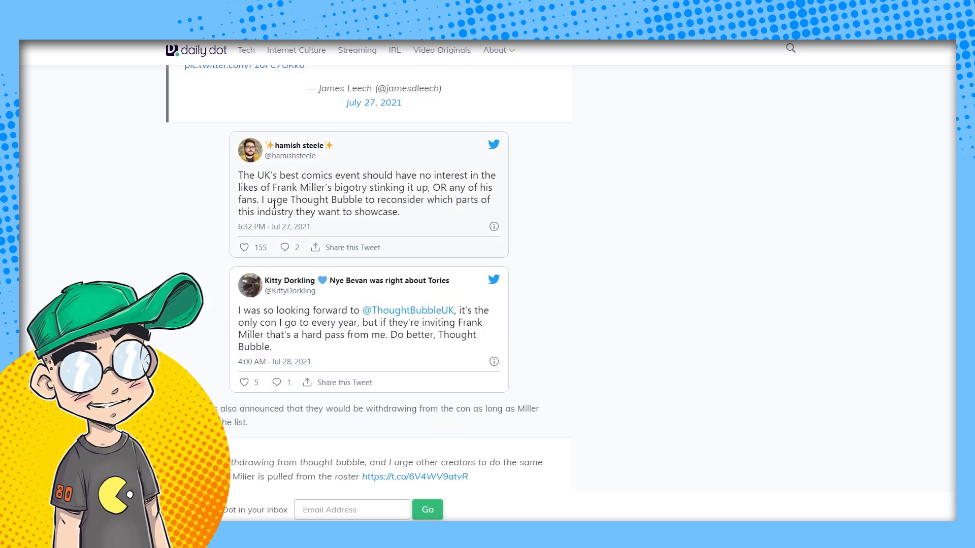
mouse_move(387, 244)
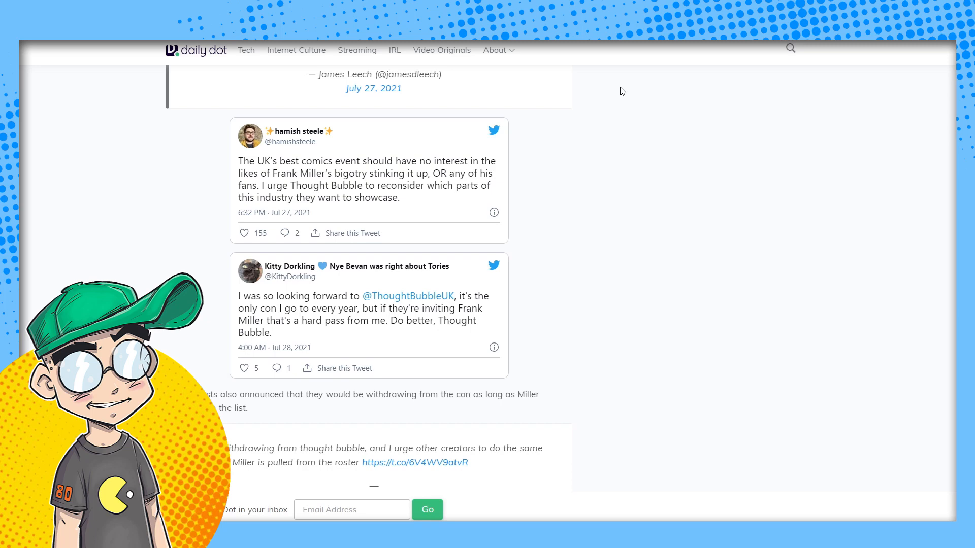
Step: Scroll past the guests' withdrawal quote to Edward Ross's tweet quoting ShortBox's withdrawal letter
scroll("down", 3)
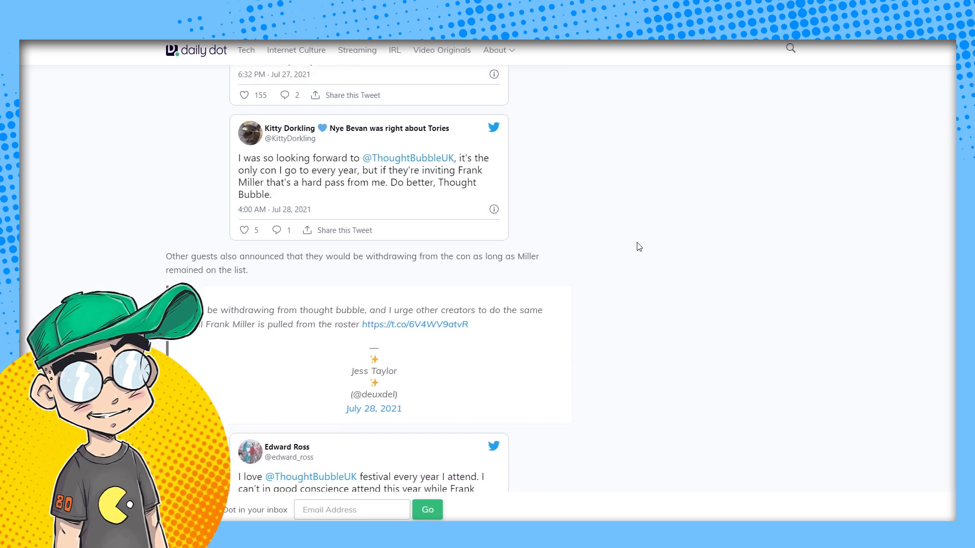
mouse_move(323, 192)
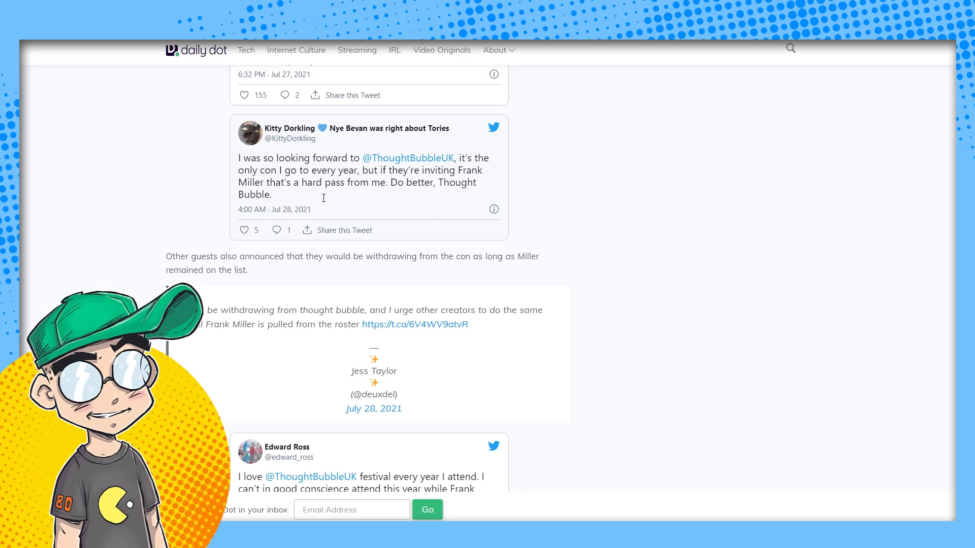
mouse_move(433, 192)
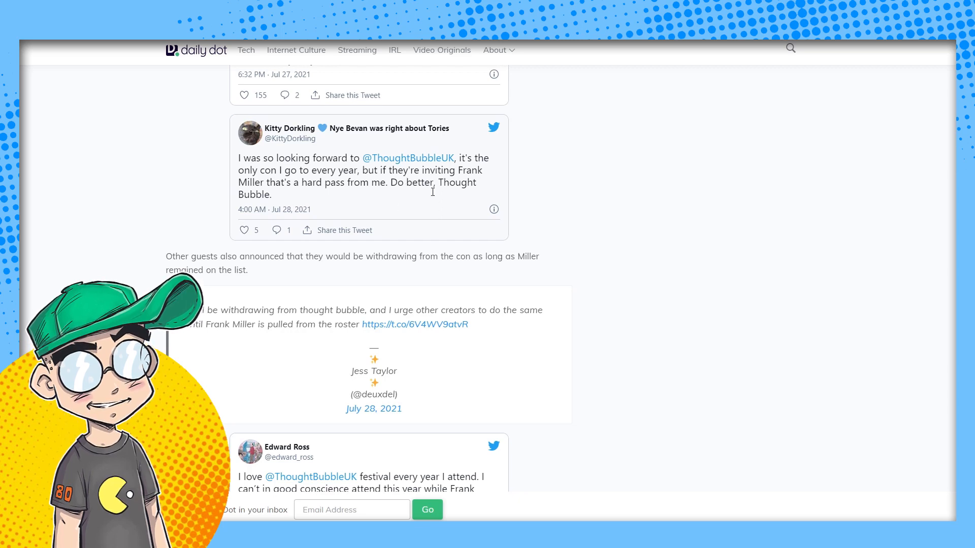
mouse_move(654, 256)
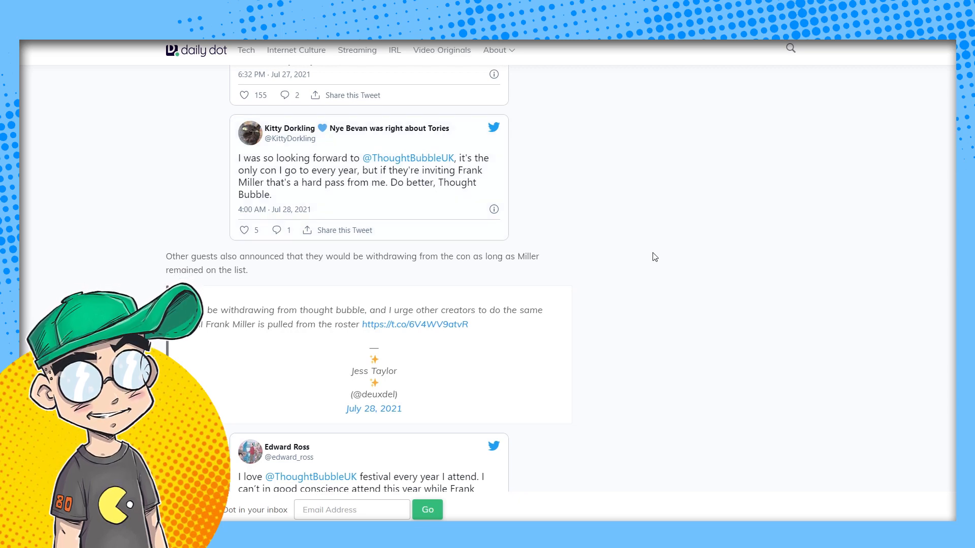
scroll("down", 3)
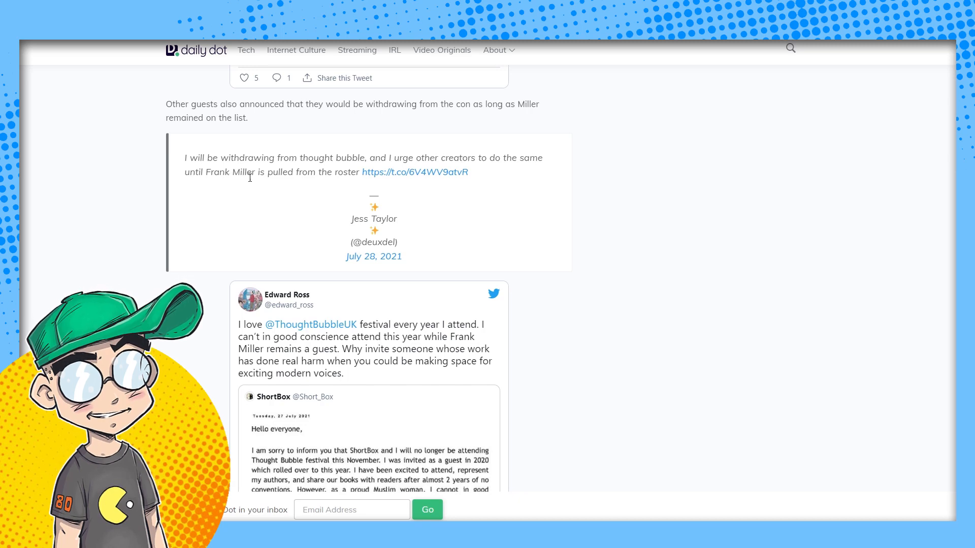
scroll("down", 3)
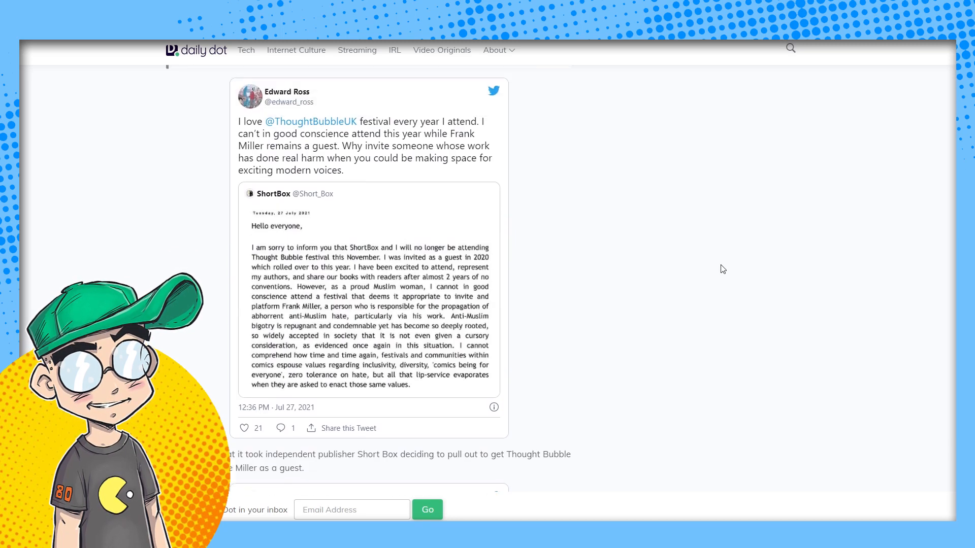
mouse_move(773, 242)
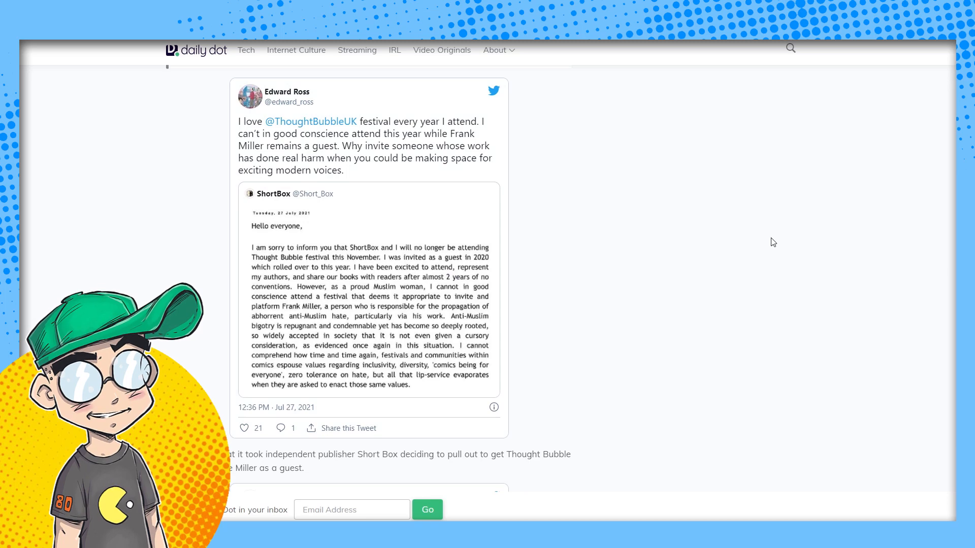
mouse_move(737, 244)
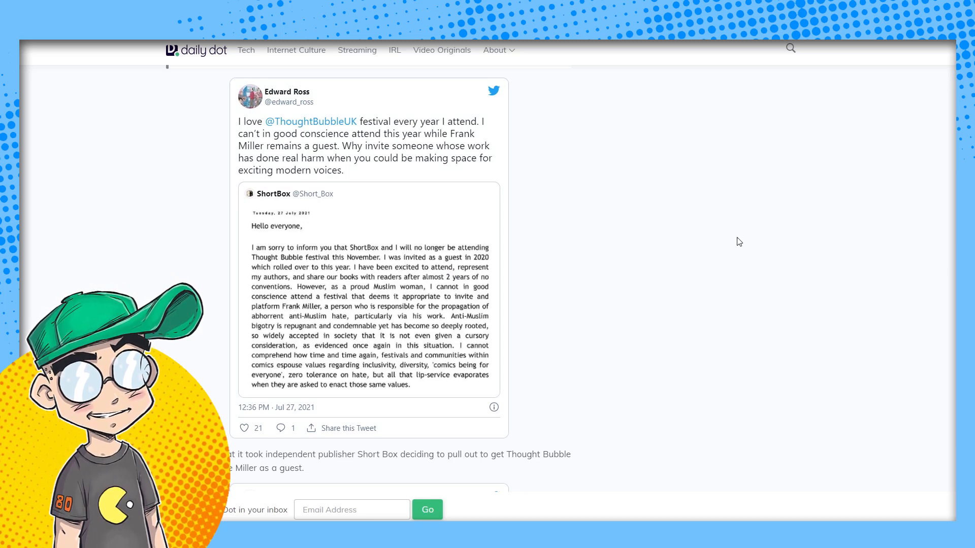
mouse_move(692, 300)
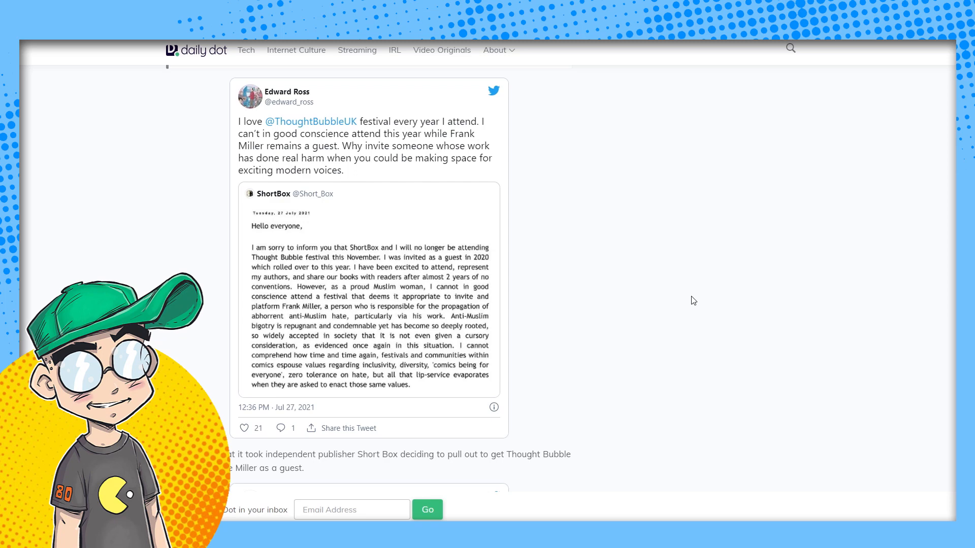
mouse_move(704, 255)
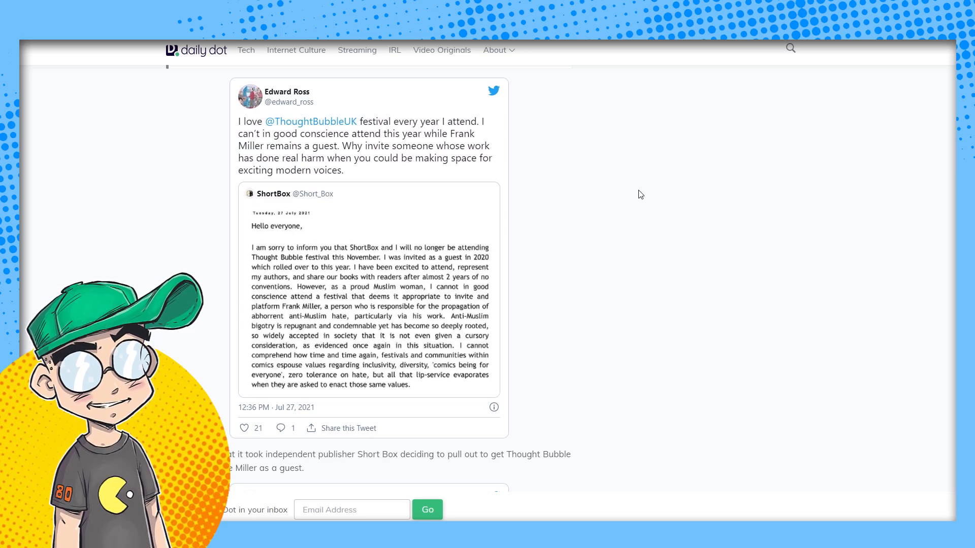
scroll("down", 3)
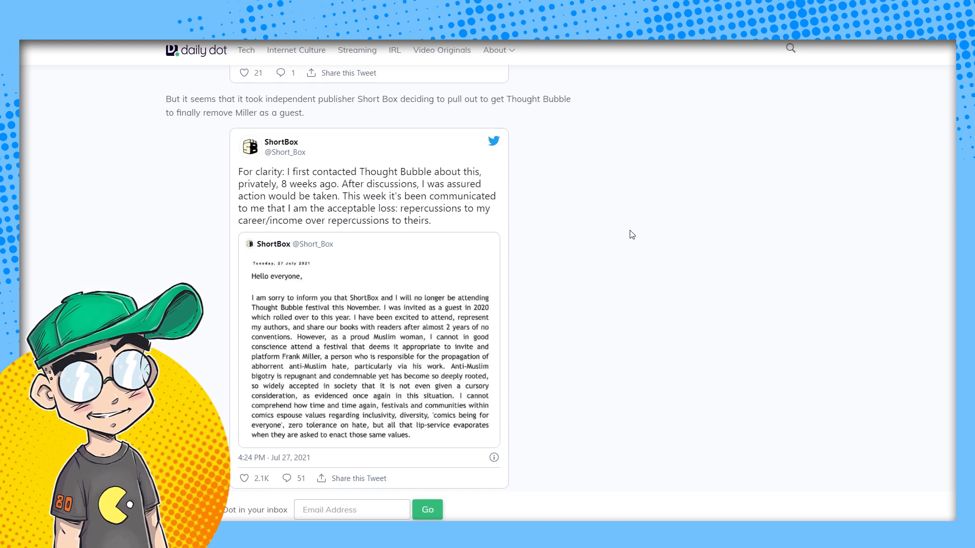
mouse_move(623, 229)
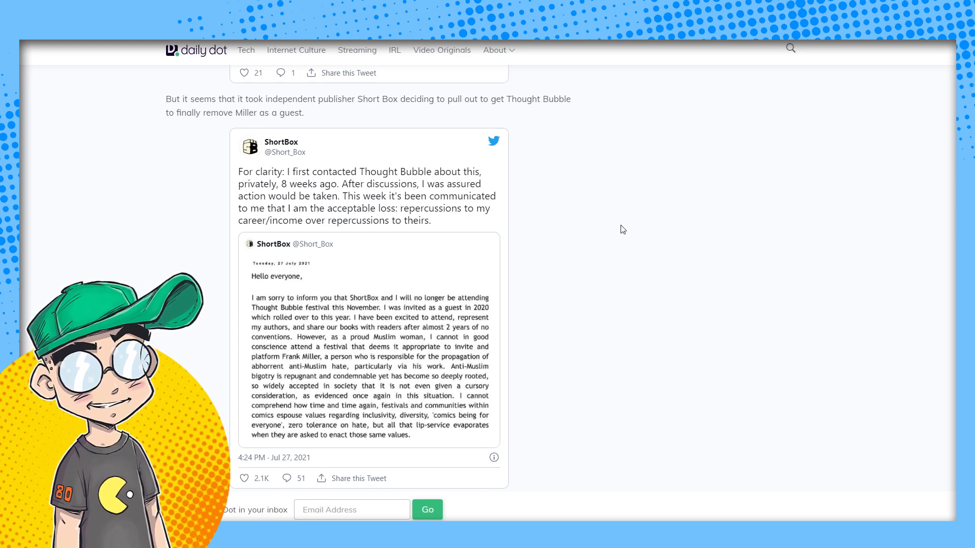
scroll("down", 3)
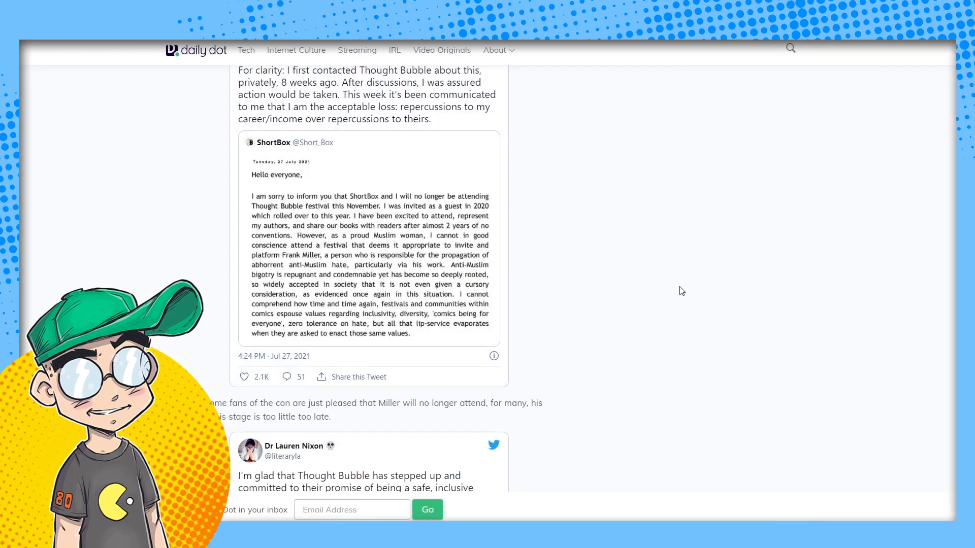
Step: Scroll down to the 'too little too late' paragraph with Dr Lauren Nixon's reaction tweet below
scroll("down", 3)
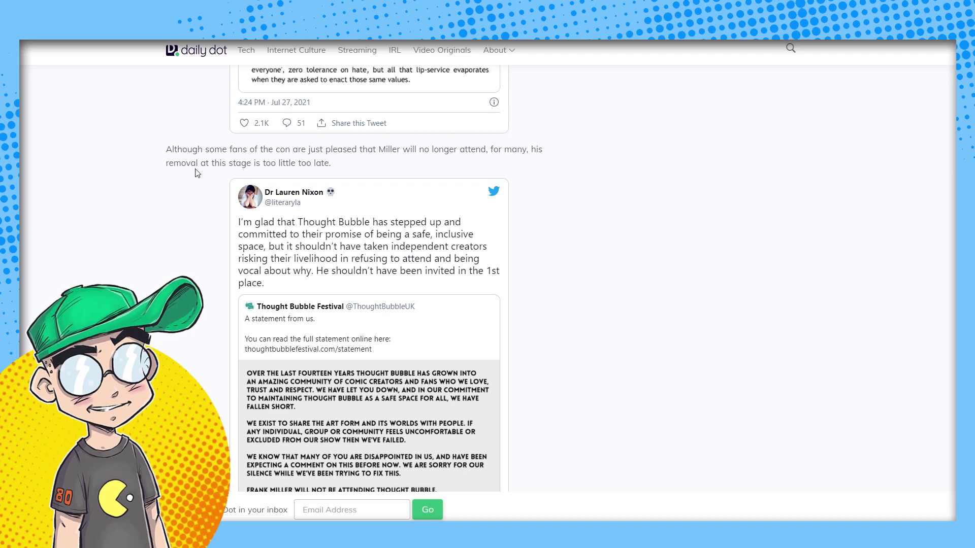
mouse_move(763, 266)
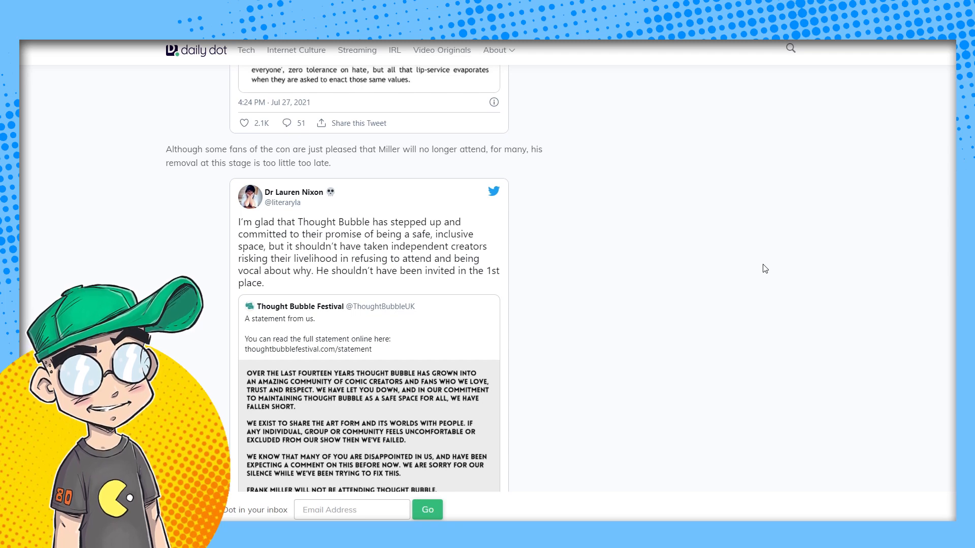
mouse_move(696, 343)
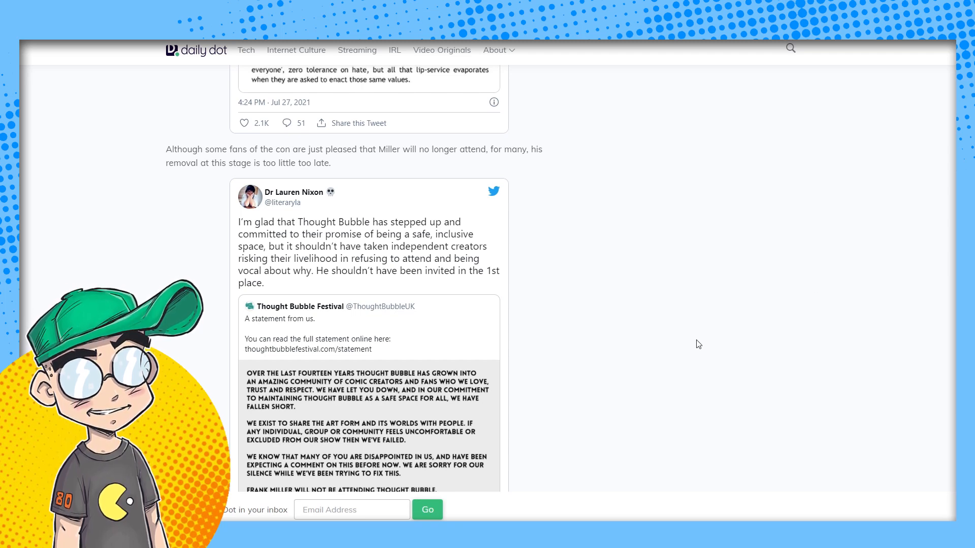
mouse_move(712, 336)
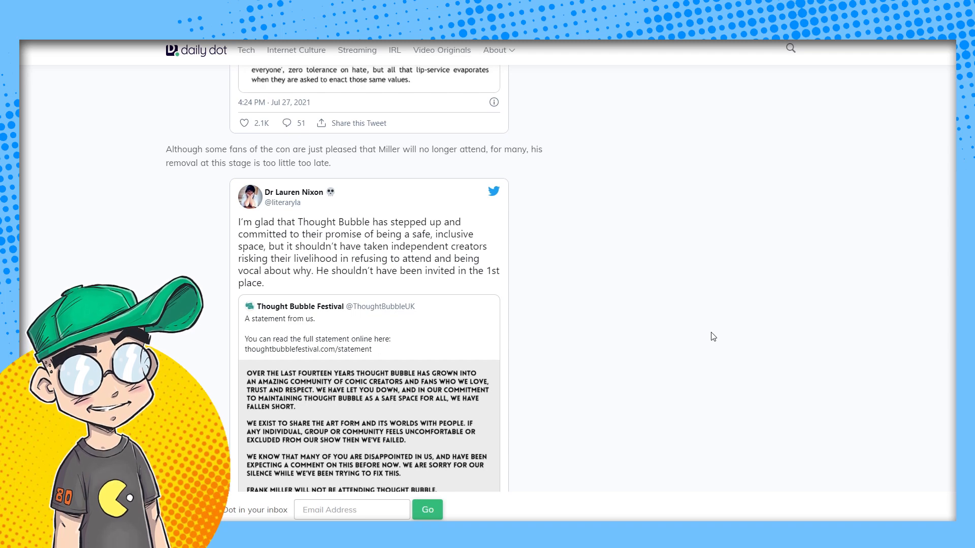
Step: Scroll to ShortBox's 'dirty work' tweet, Darth Marenghi's criticism, and Bevis Musson's reply
scroll("down", 3)
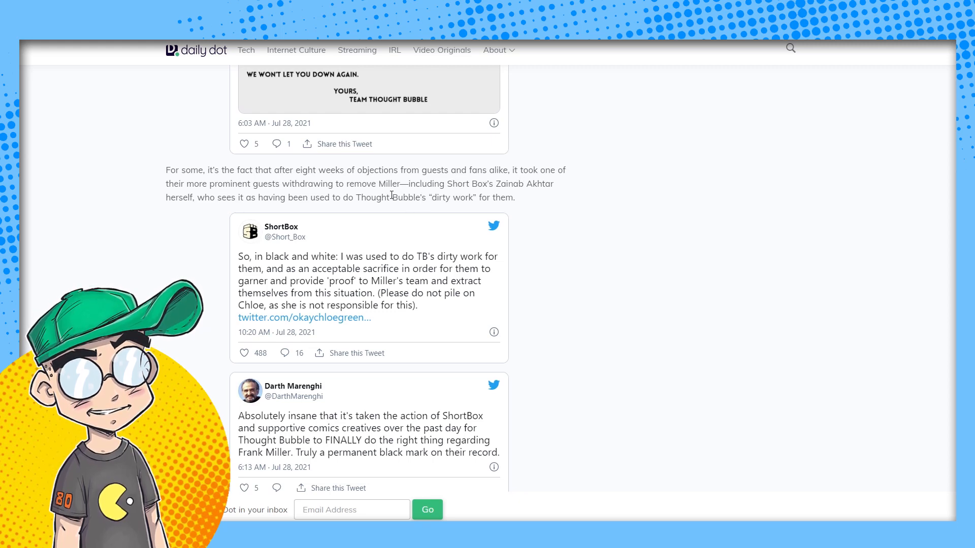
mouse_move(650, 199)
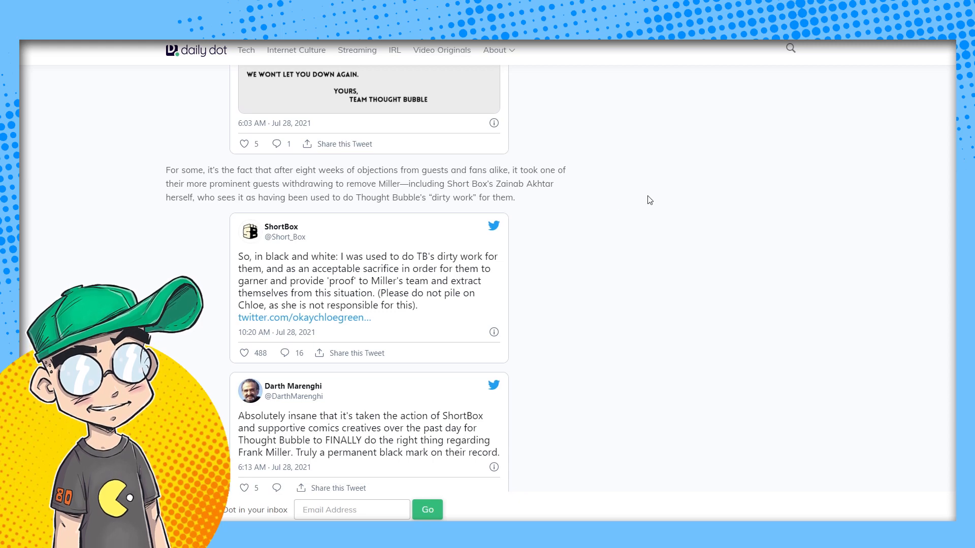
mouse_move(565, 202)
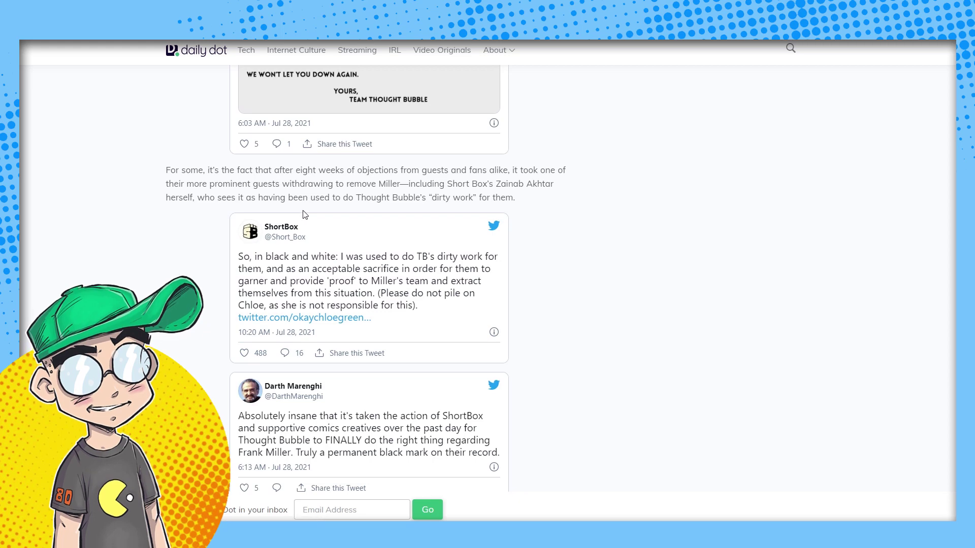
scroll("down", 3)
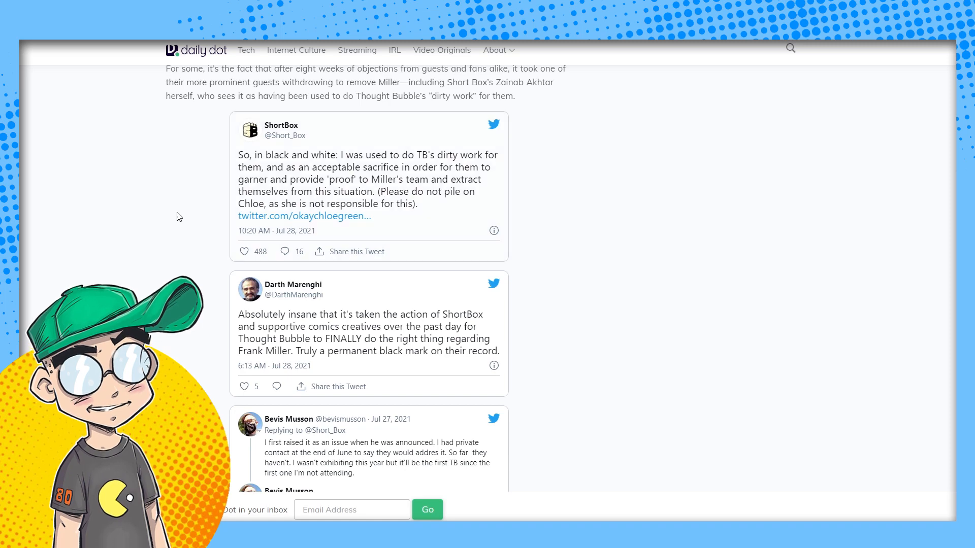
mouse_move(460, 243)
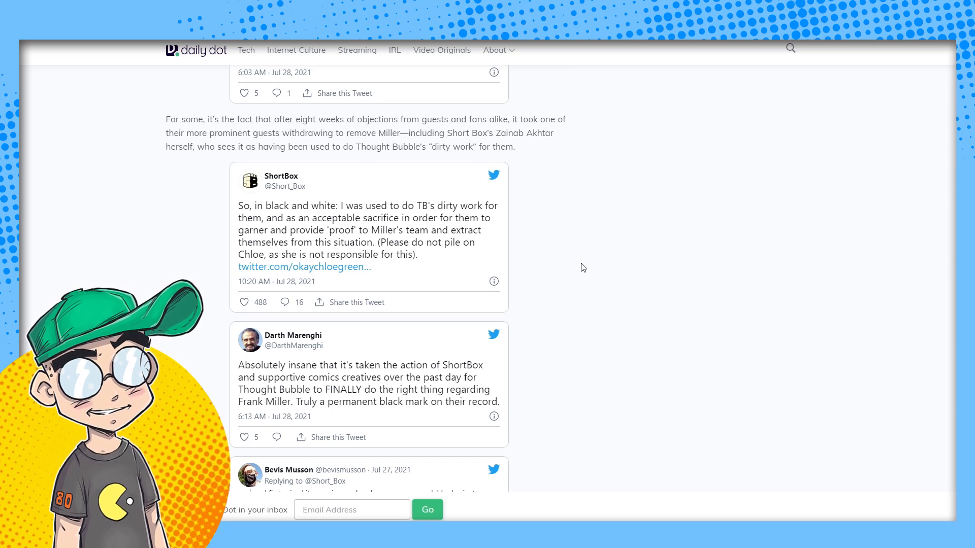
mouse_move(599, 268)
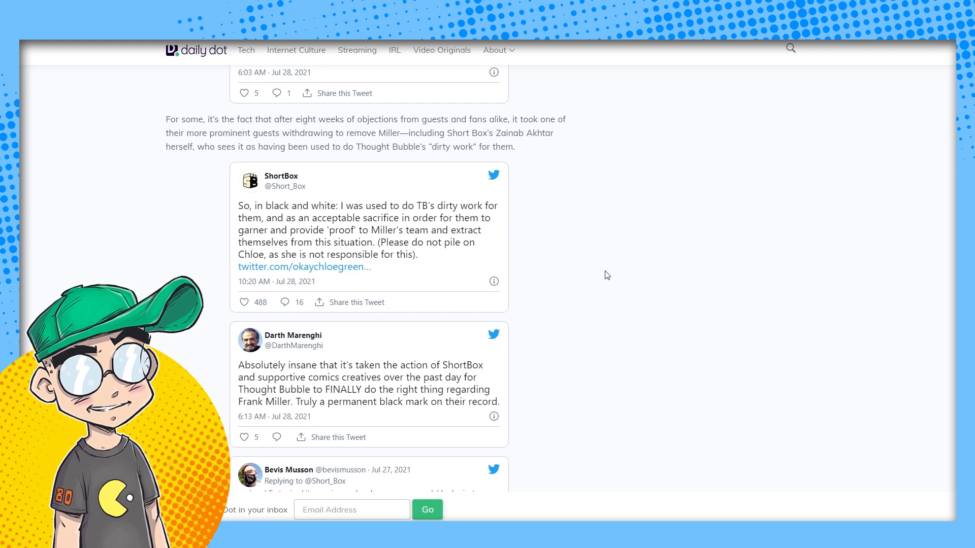
Step: Scroll down through Bevis Musson's thread to the paragraph on 'barriers beyond their control'
scroll("down", 3)
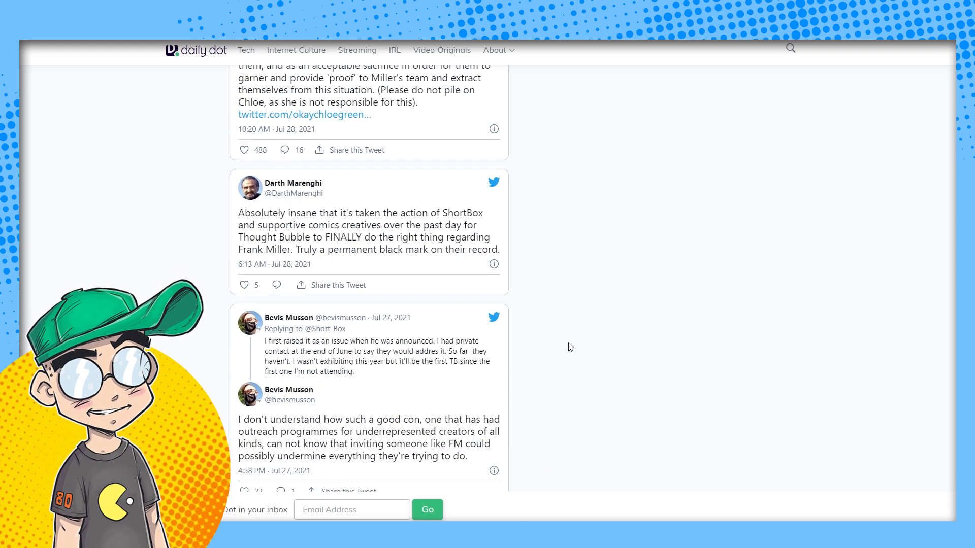
scroll("down", 3)
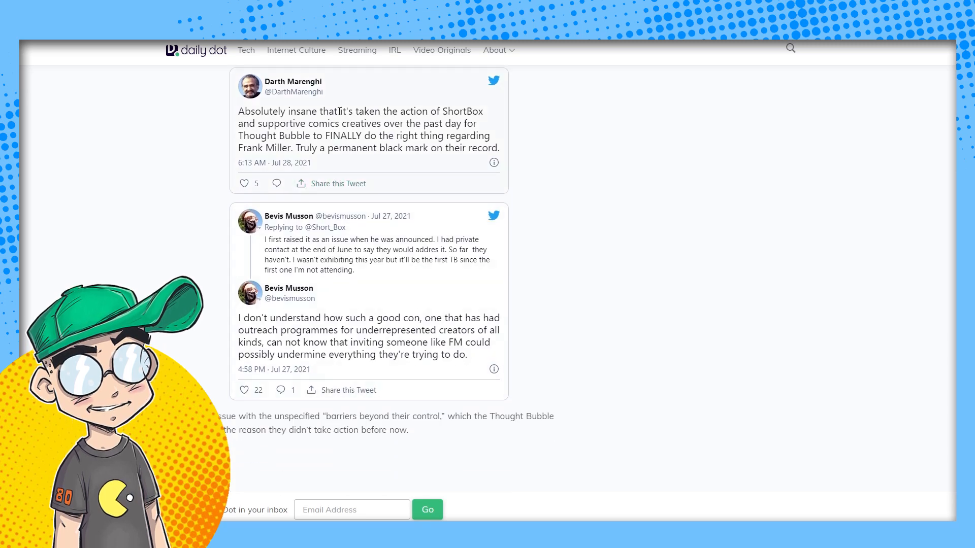
mouse_move(400, 166)
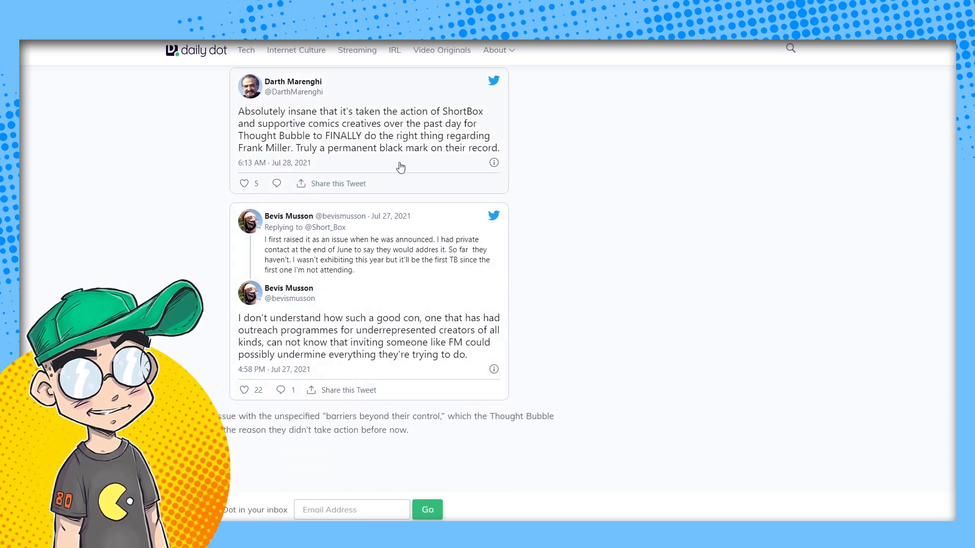
mouse_move(323, 147)
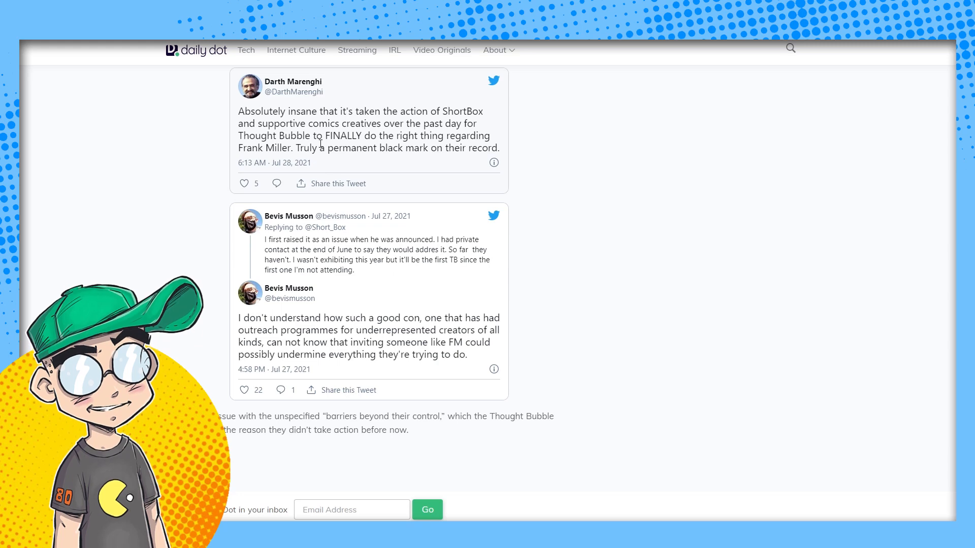
mouse_move(339, 160)
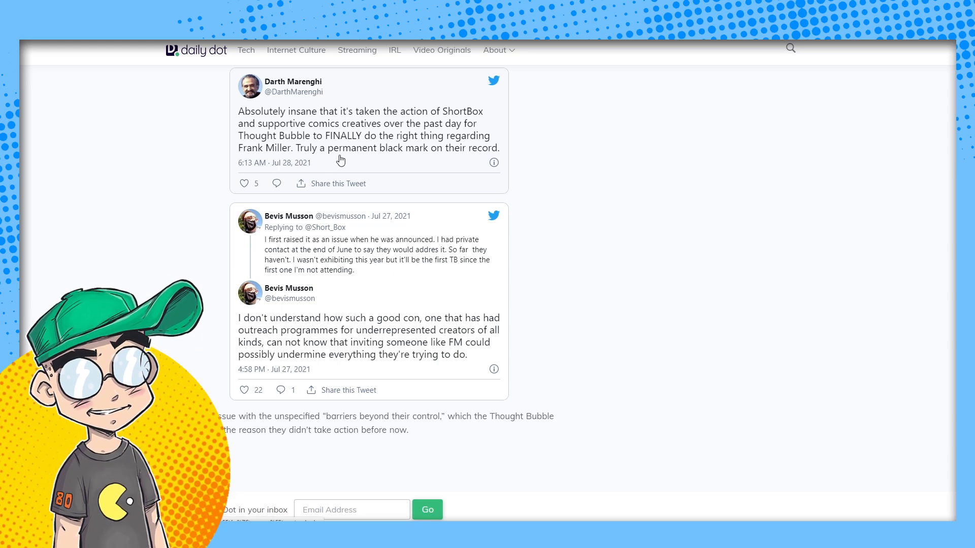
mouse_move(366, 159)
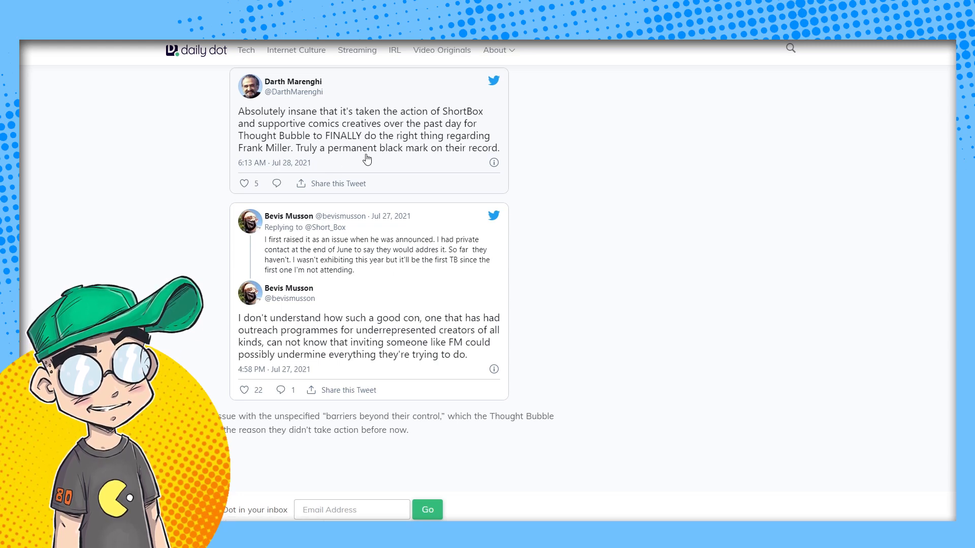
mouse_move(552, 168)
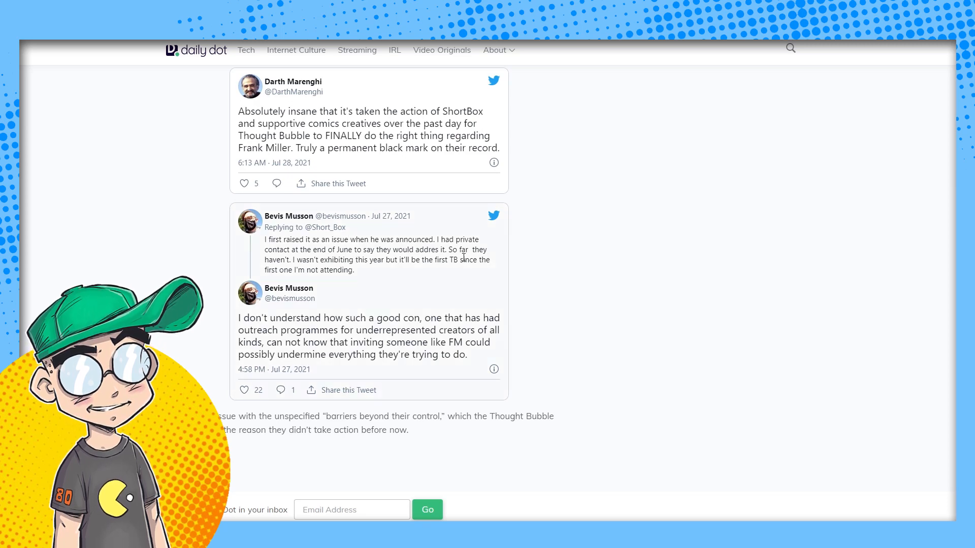
mouse_move(325, 260)
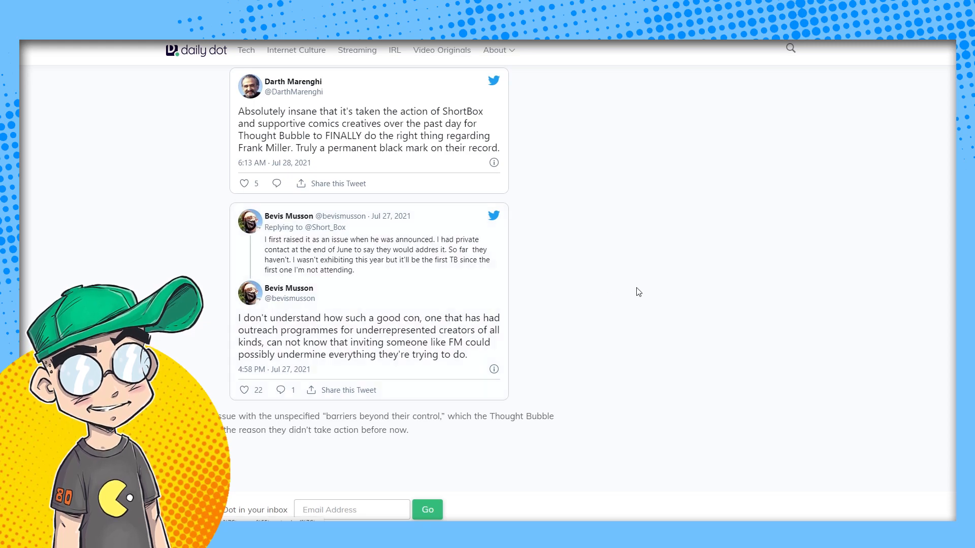
mouse_move(497, 289)
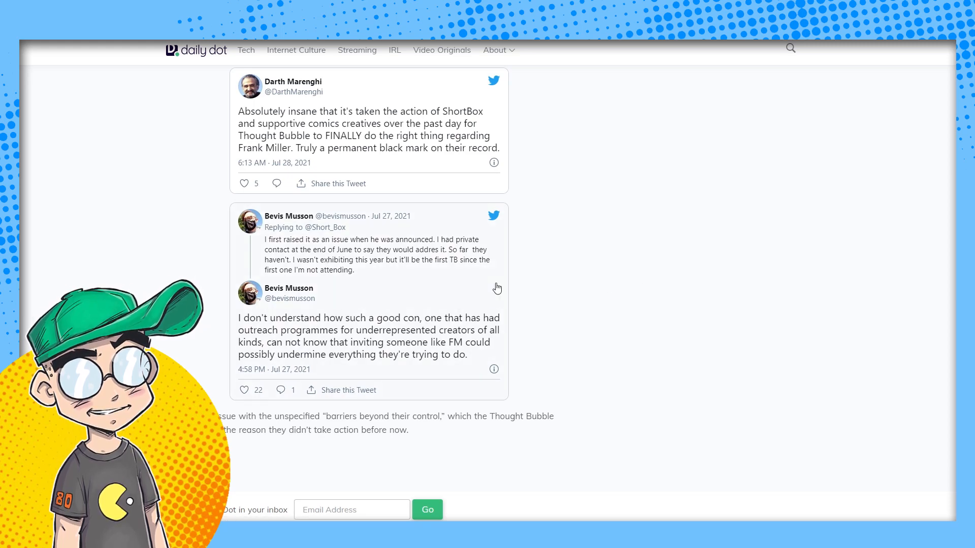
mouse_move(469, 288)
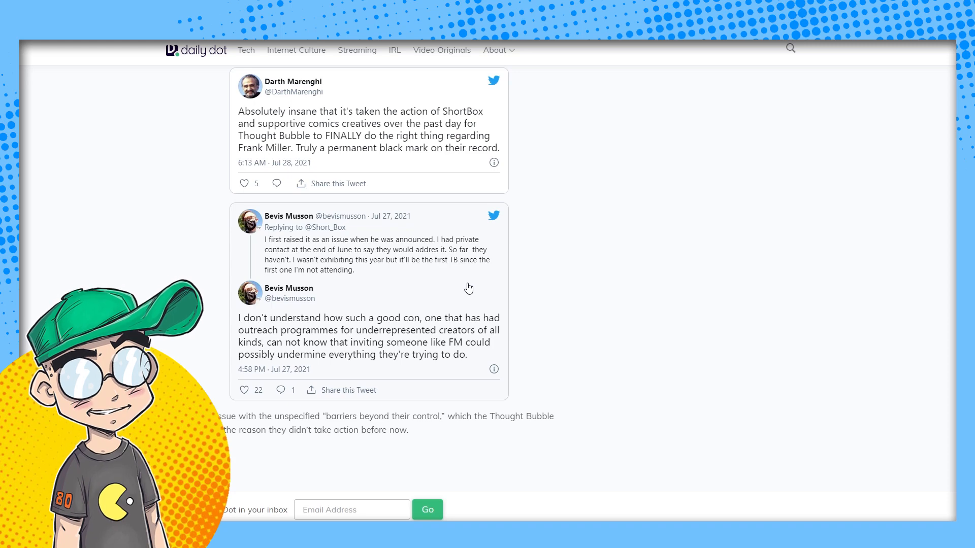
scroll("down", 3)
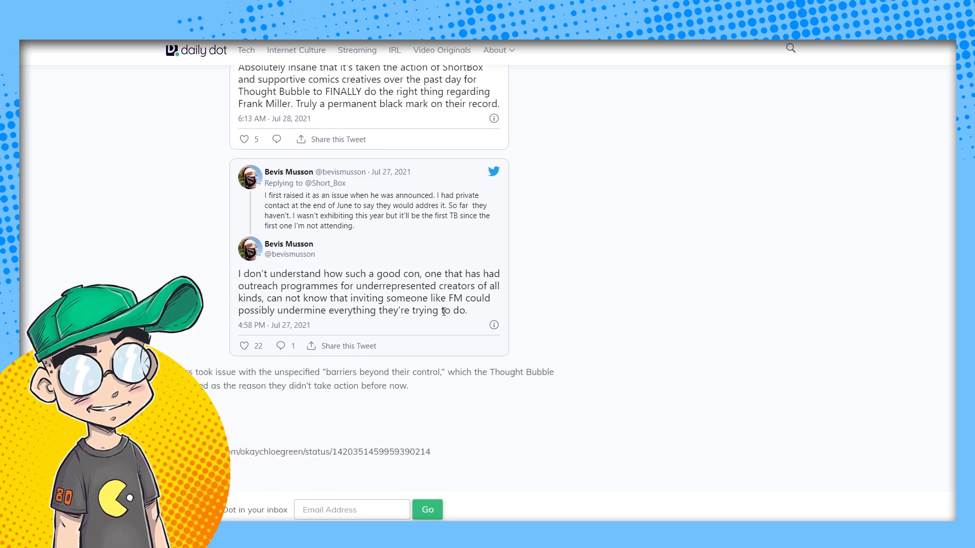
scroll("down", 3)
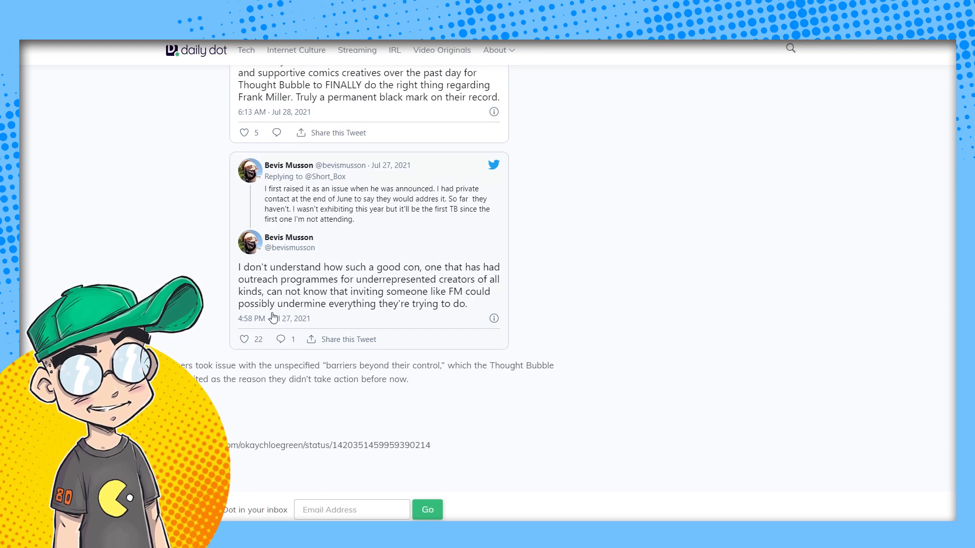
mouse_move(497, 294)
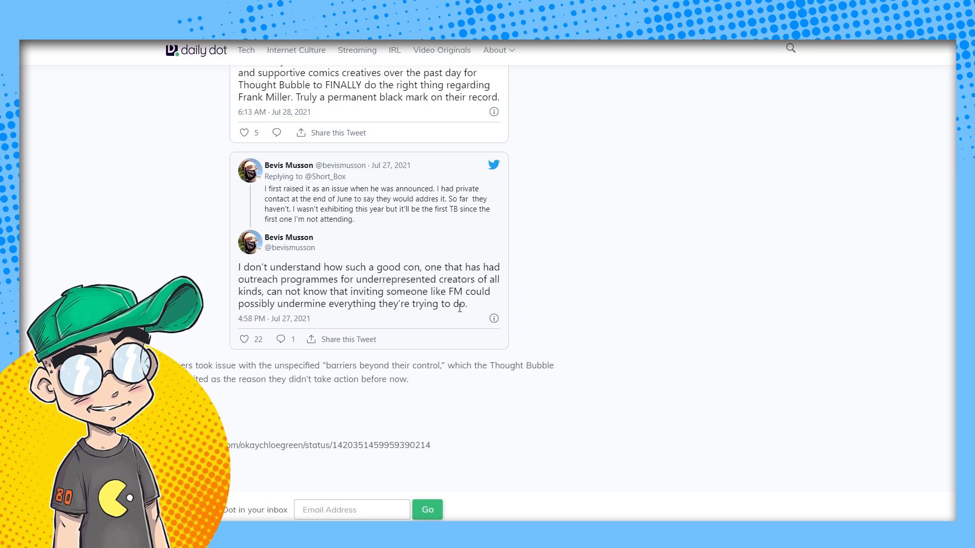
scroll("down", 3)
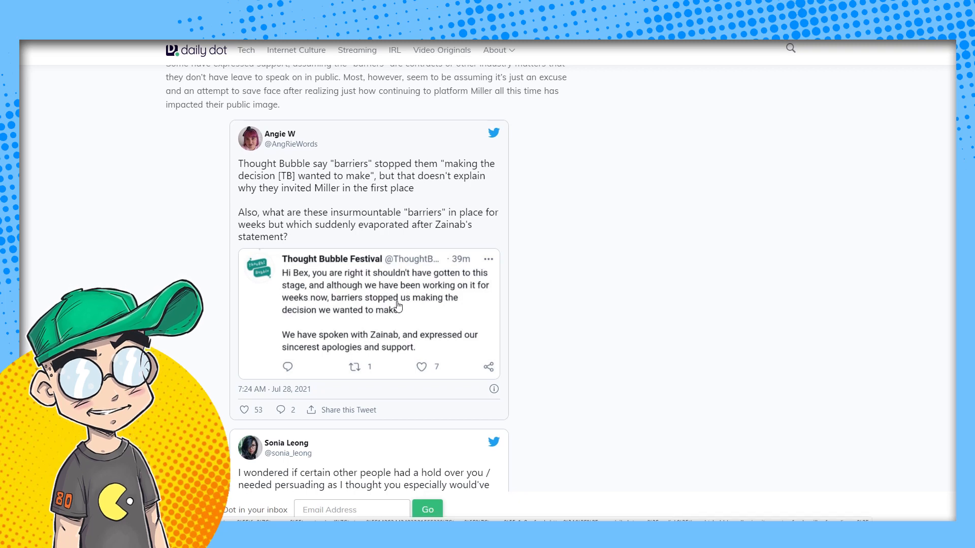
mouse_move(327, 311)
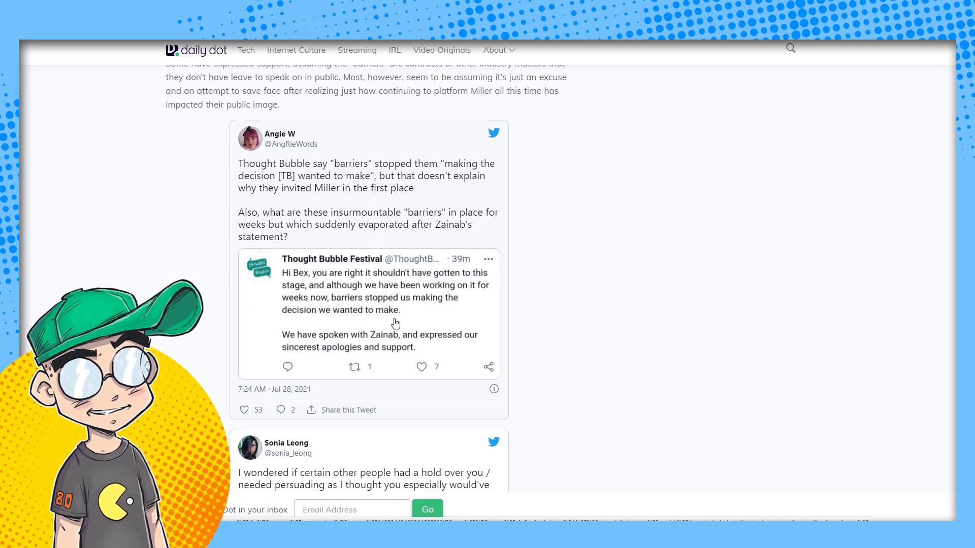
scroll("down", 3)
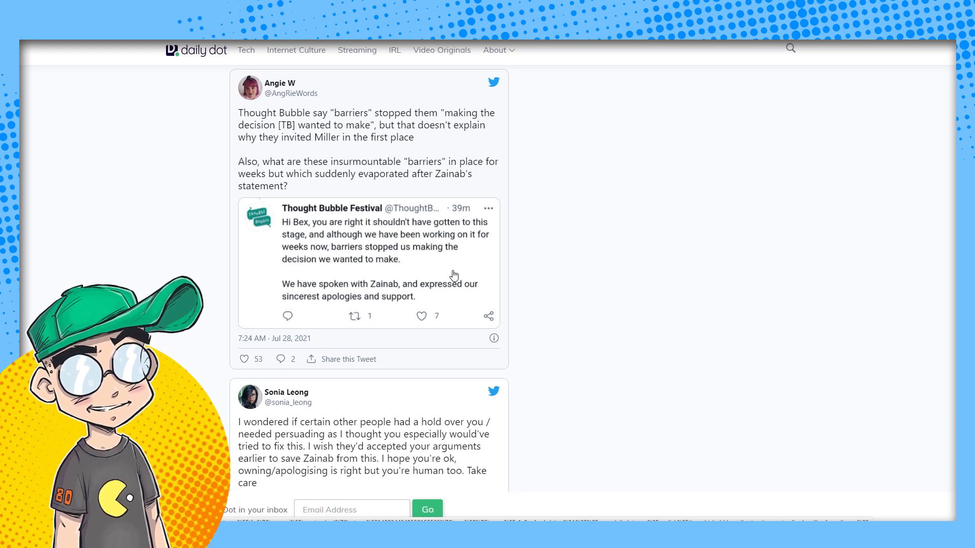
scroll("down", 3)
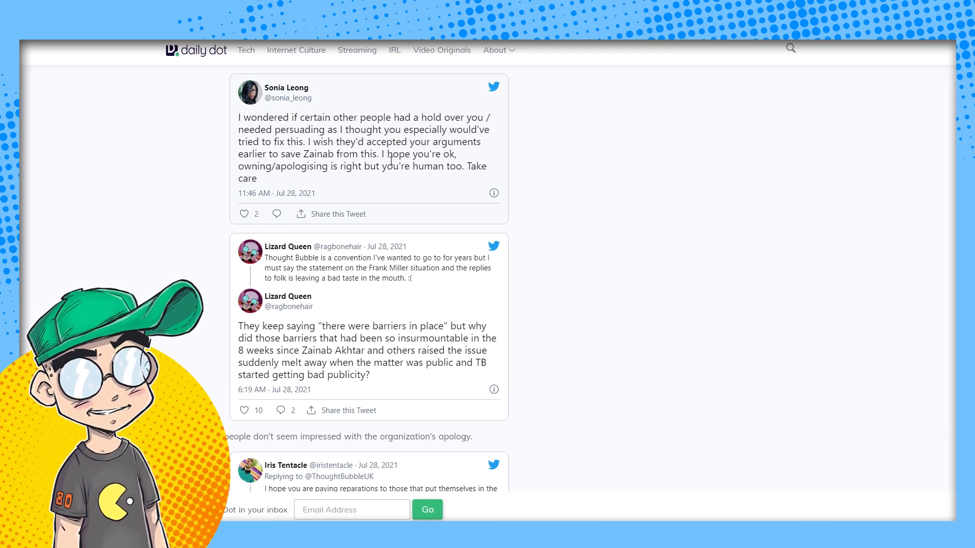
scroll("down", 3)
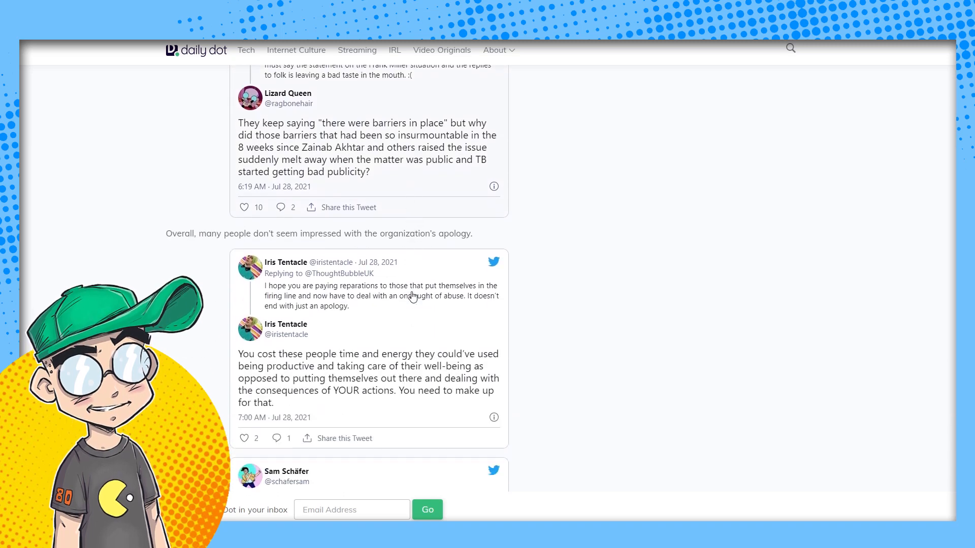
mouse_move(430, 150)
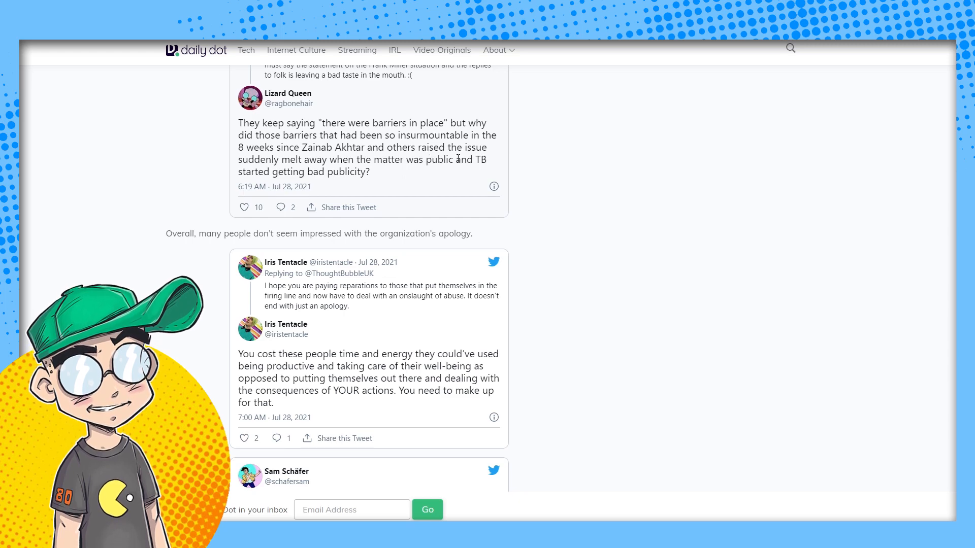
scroll("down", 3)
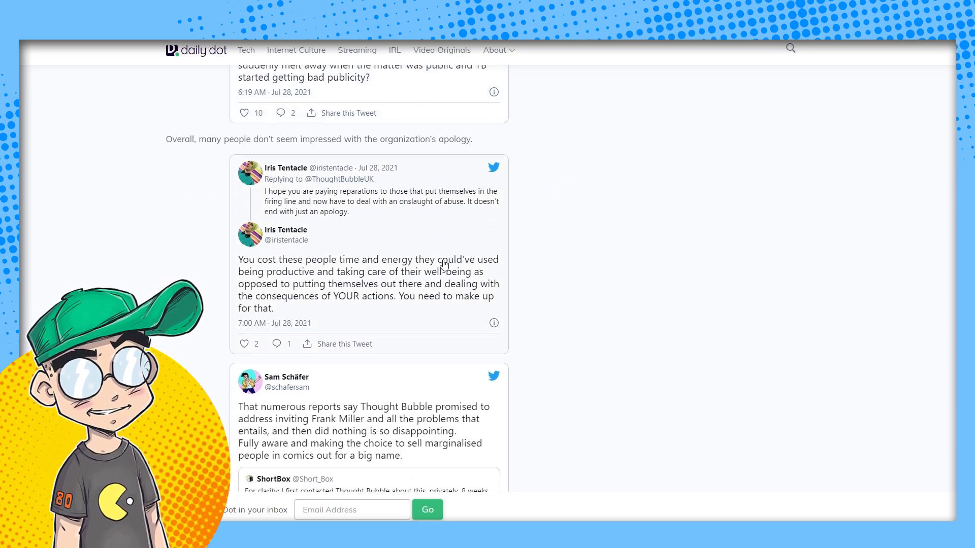
scroll("down", 3)
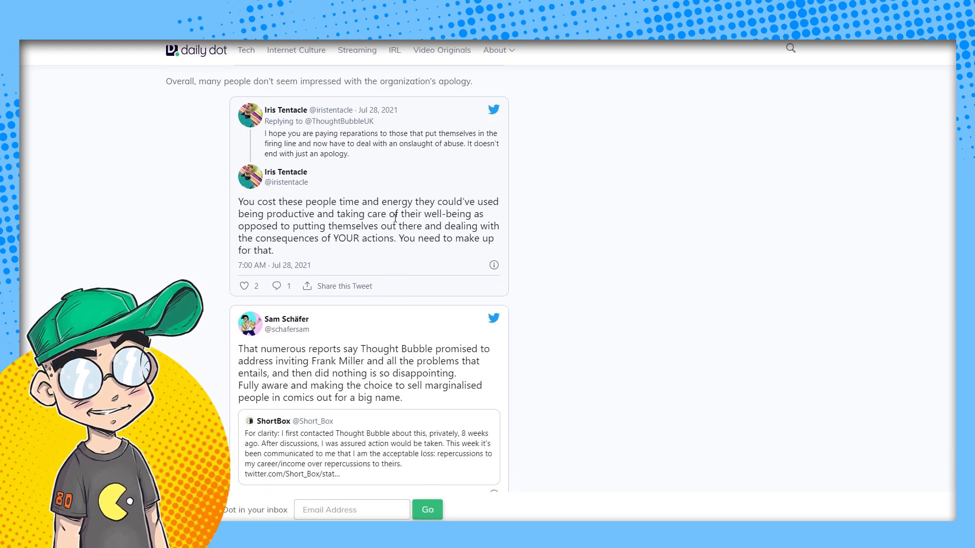
mouse_move(435, 228)
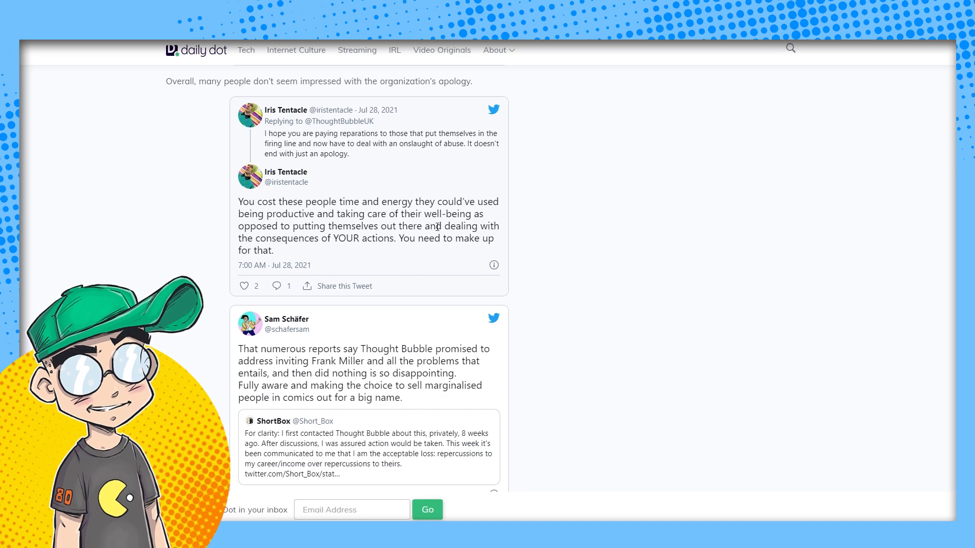
mouse_move(414, 250)
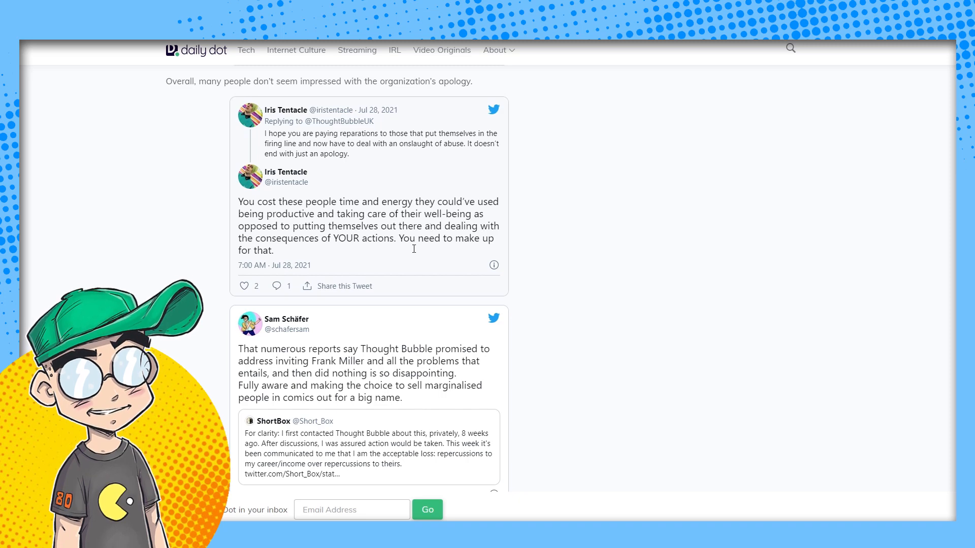
mouse_move(397, 247)
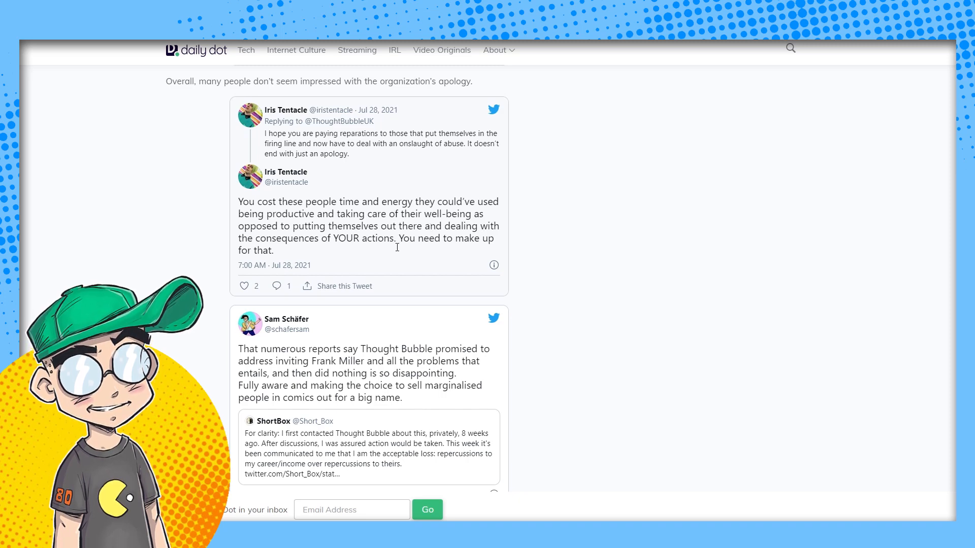
left_click_drag(264, 133, 383, 143)
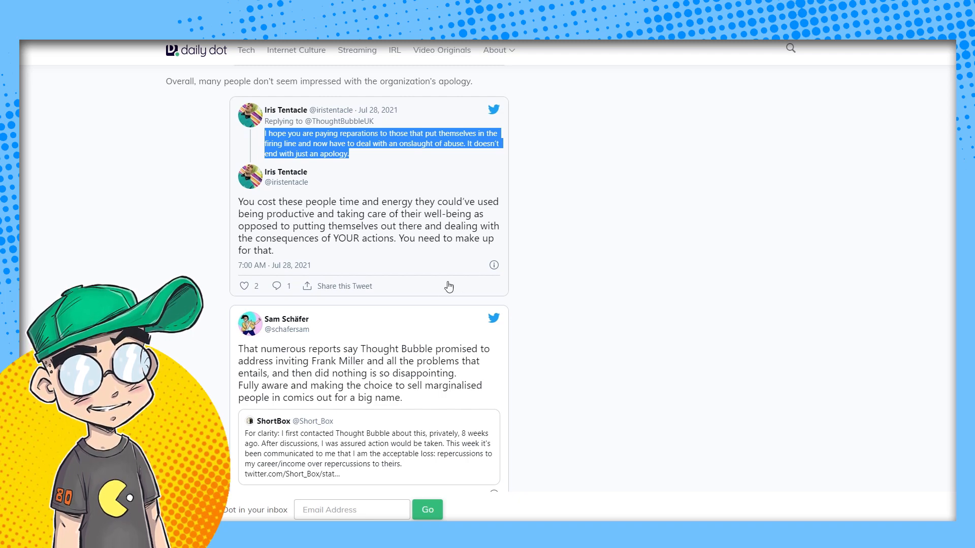
scroll("down", 3)
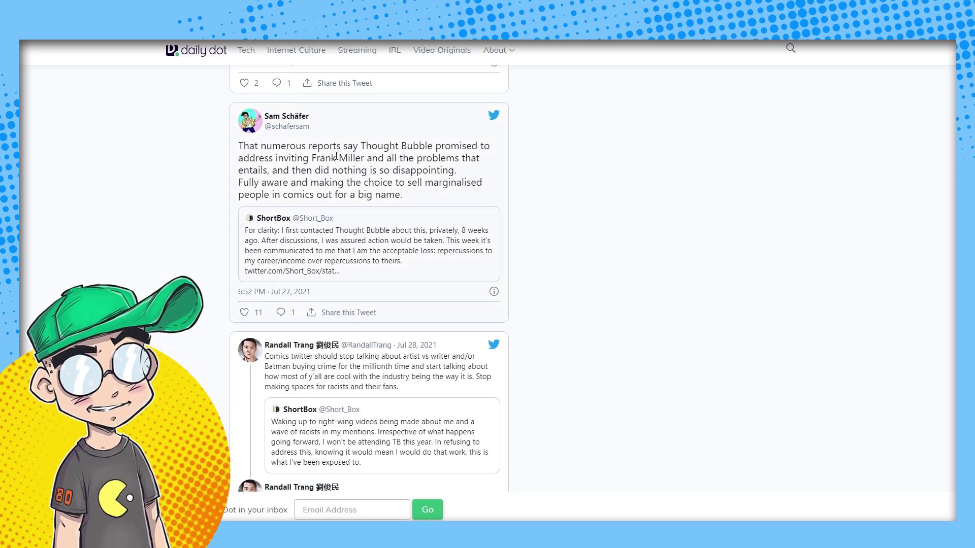
mouse_move(205, 181)
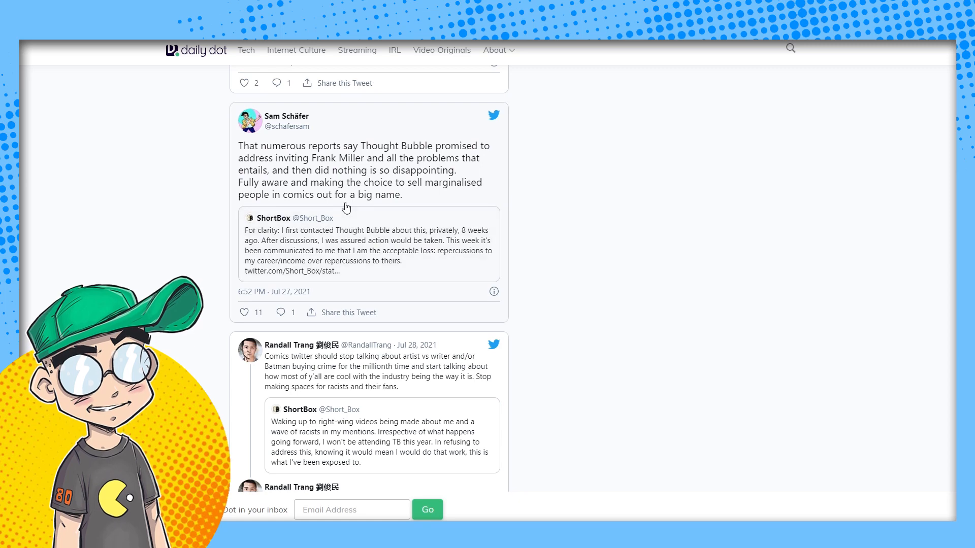
scroll("down", 3)
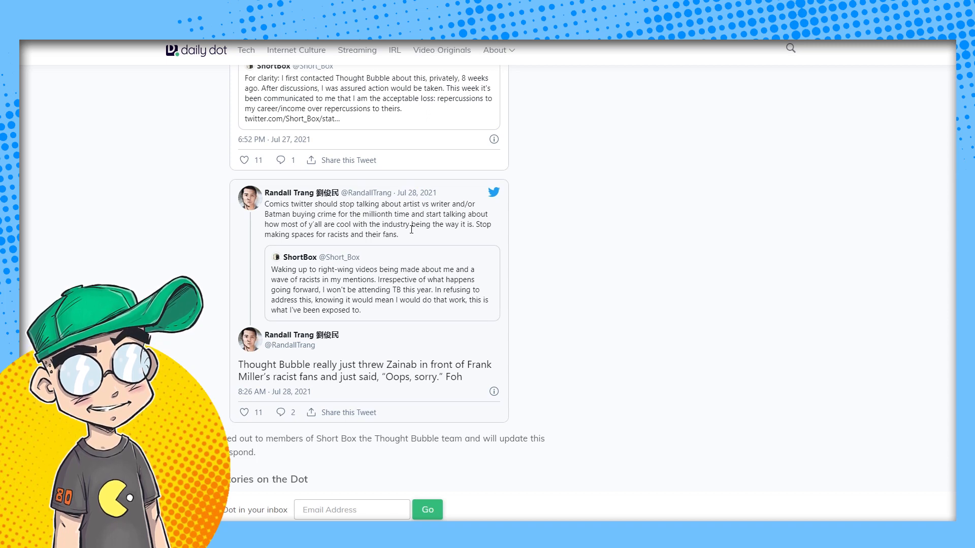
Step: Scroll back to the headline about the convention pulling 'Sin City' creator Frank Miller
scroll("down", 3)
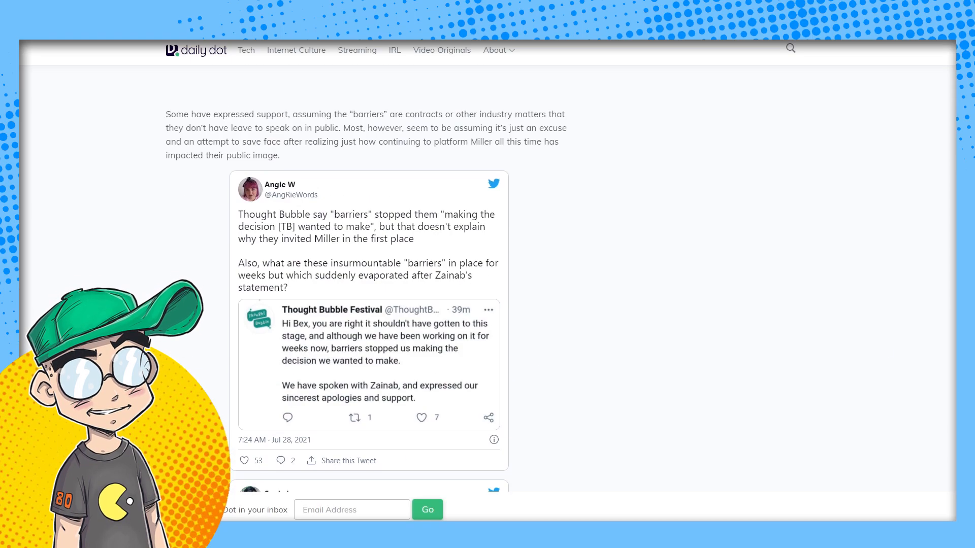
scroll("up", 3)
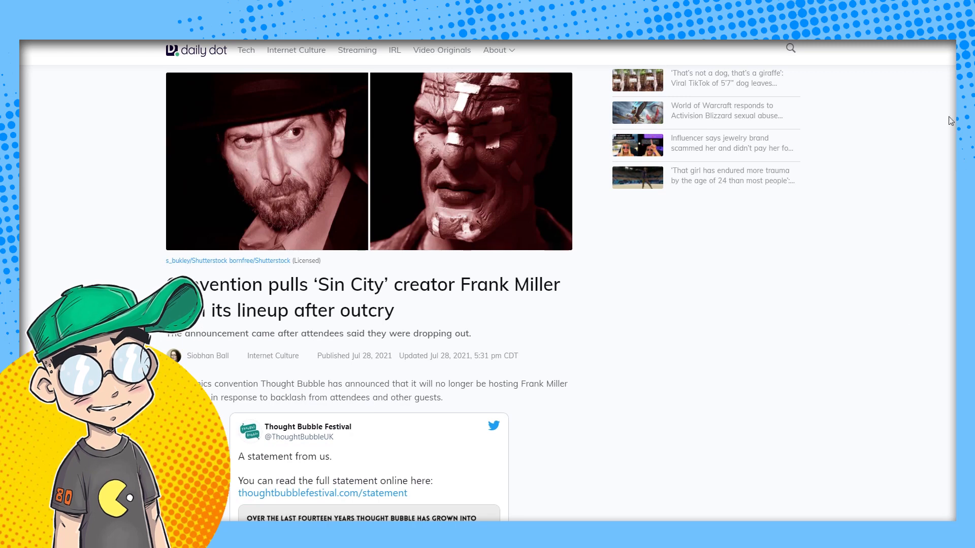
mouse_move(902, 363)
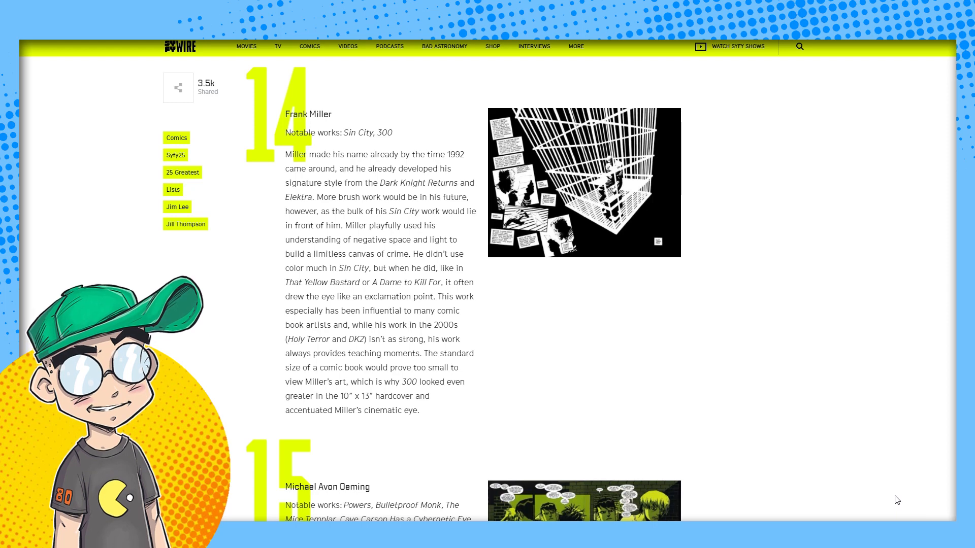
mouse_move(856, 412)
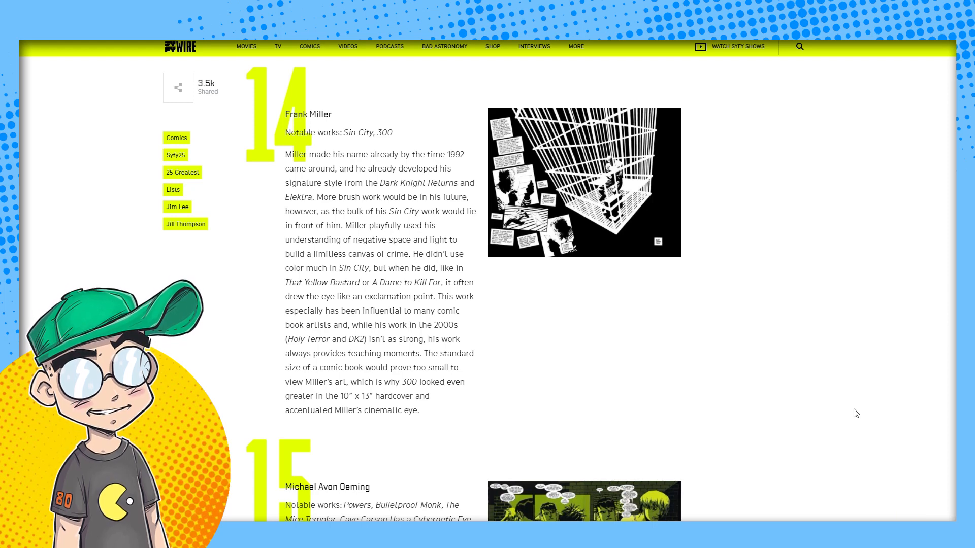